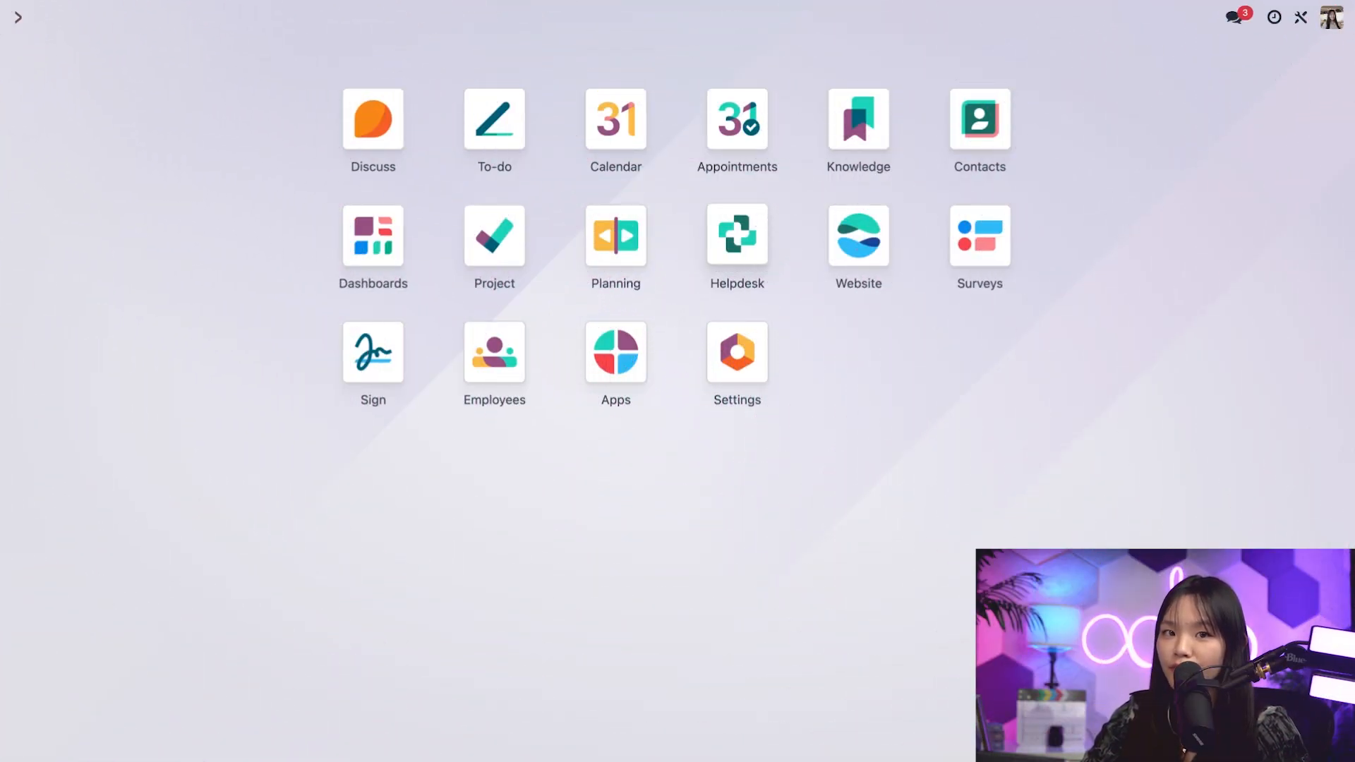
# Open the Support team from Helpdesk Configuration > Helpdesk Teams to review its channels
pyautogui.click(736, 235)
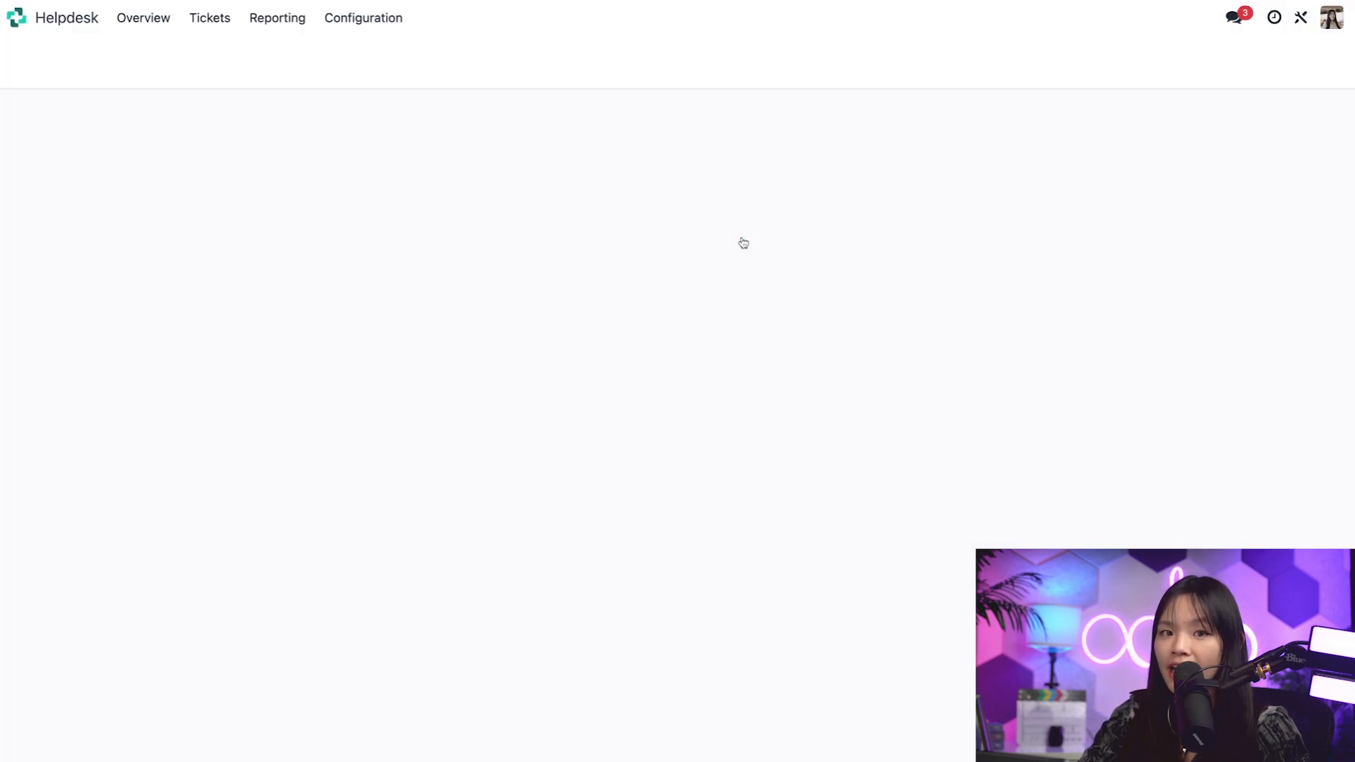
pyautogui.click(362, 17)
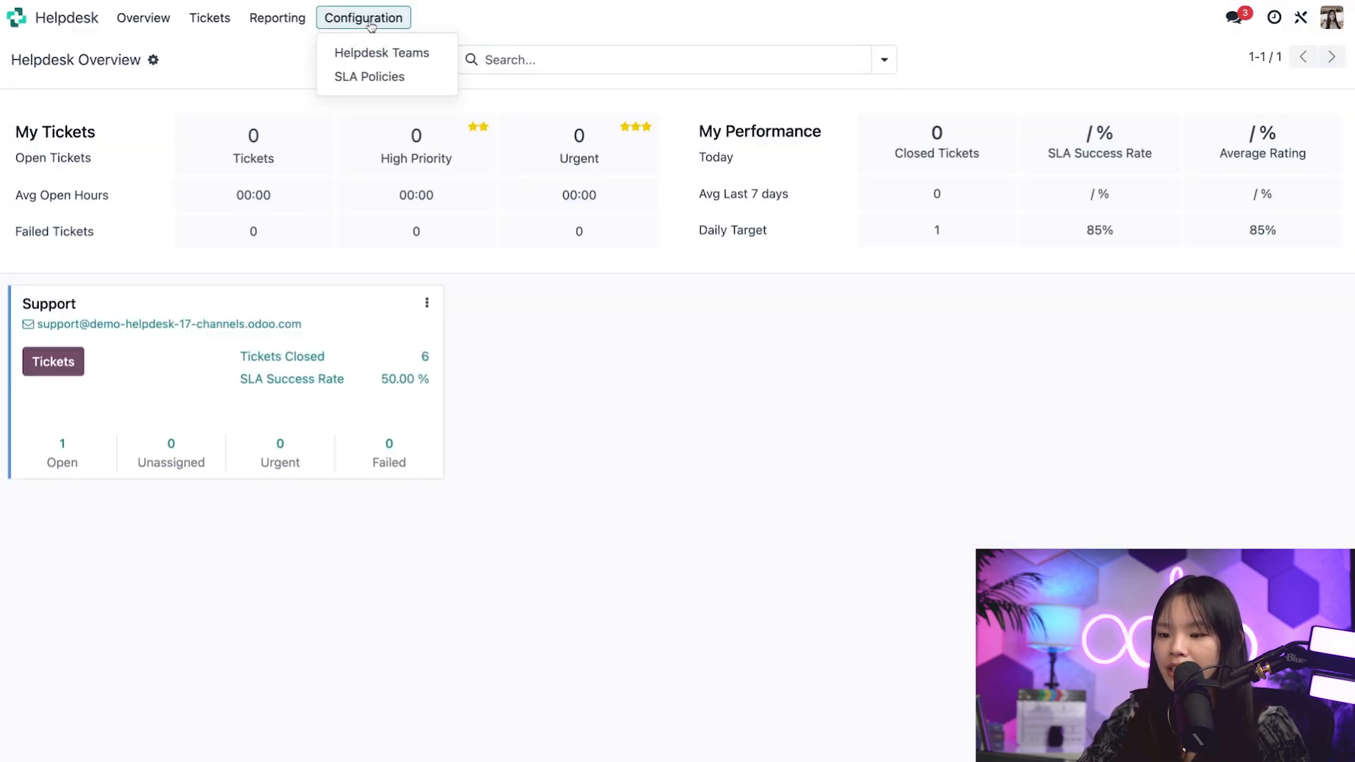
pyautogui.click(381, 53)
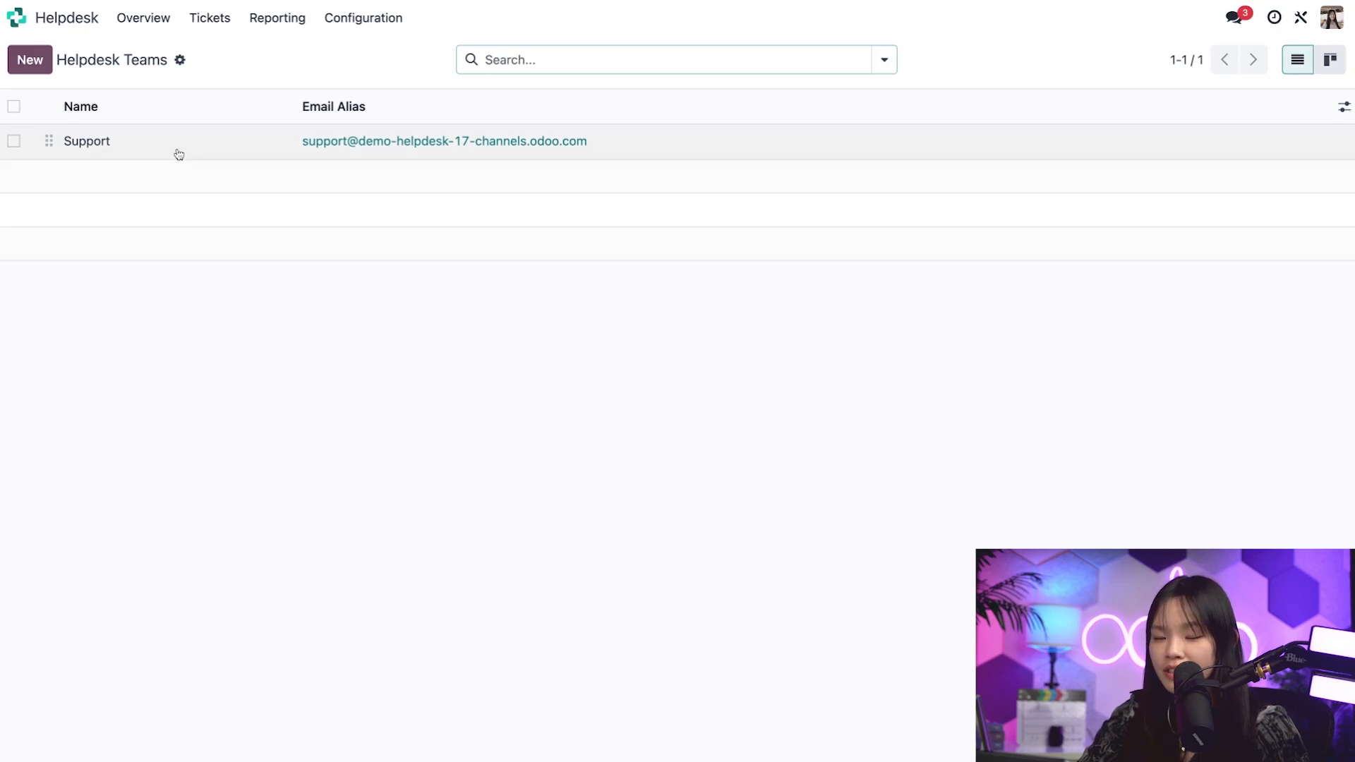
pyautogui.click(86, 142)
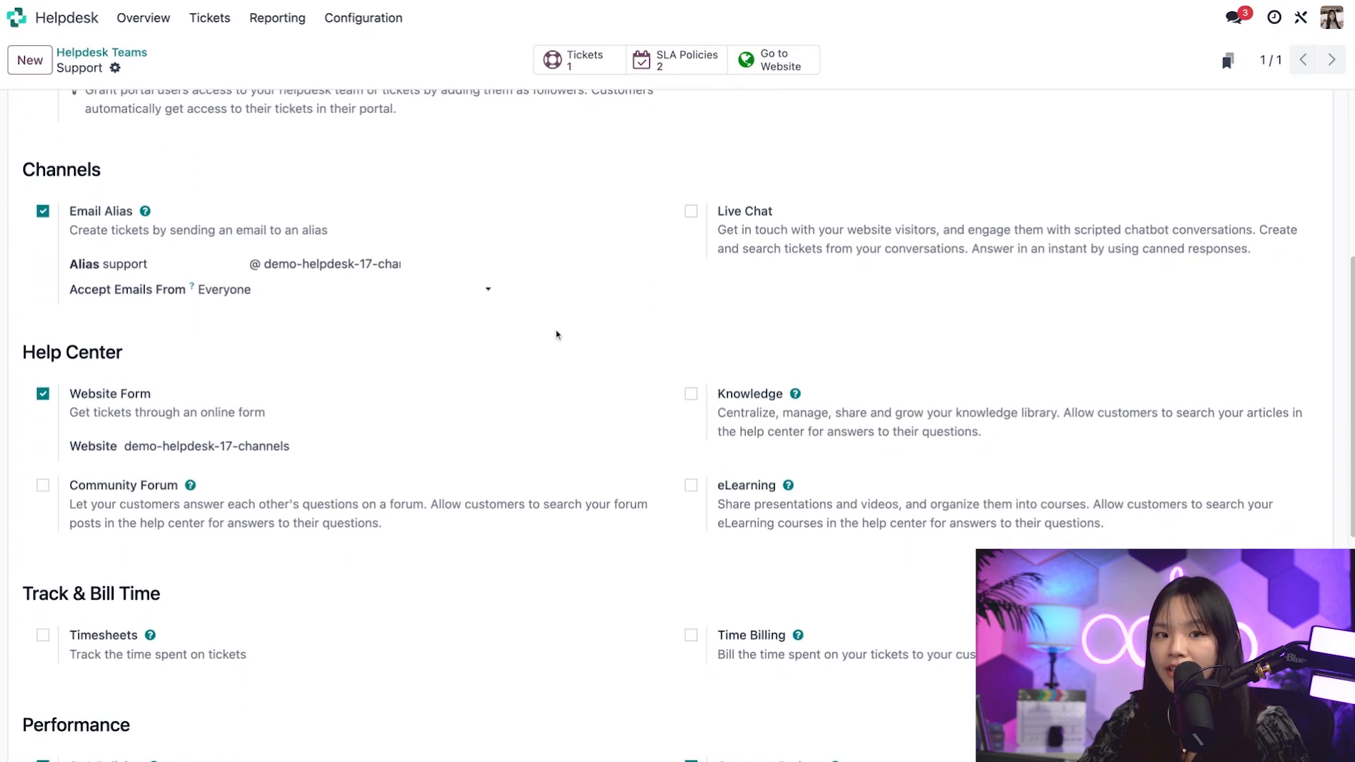
pyautogui.moveTo(487, 335)
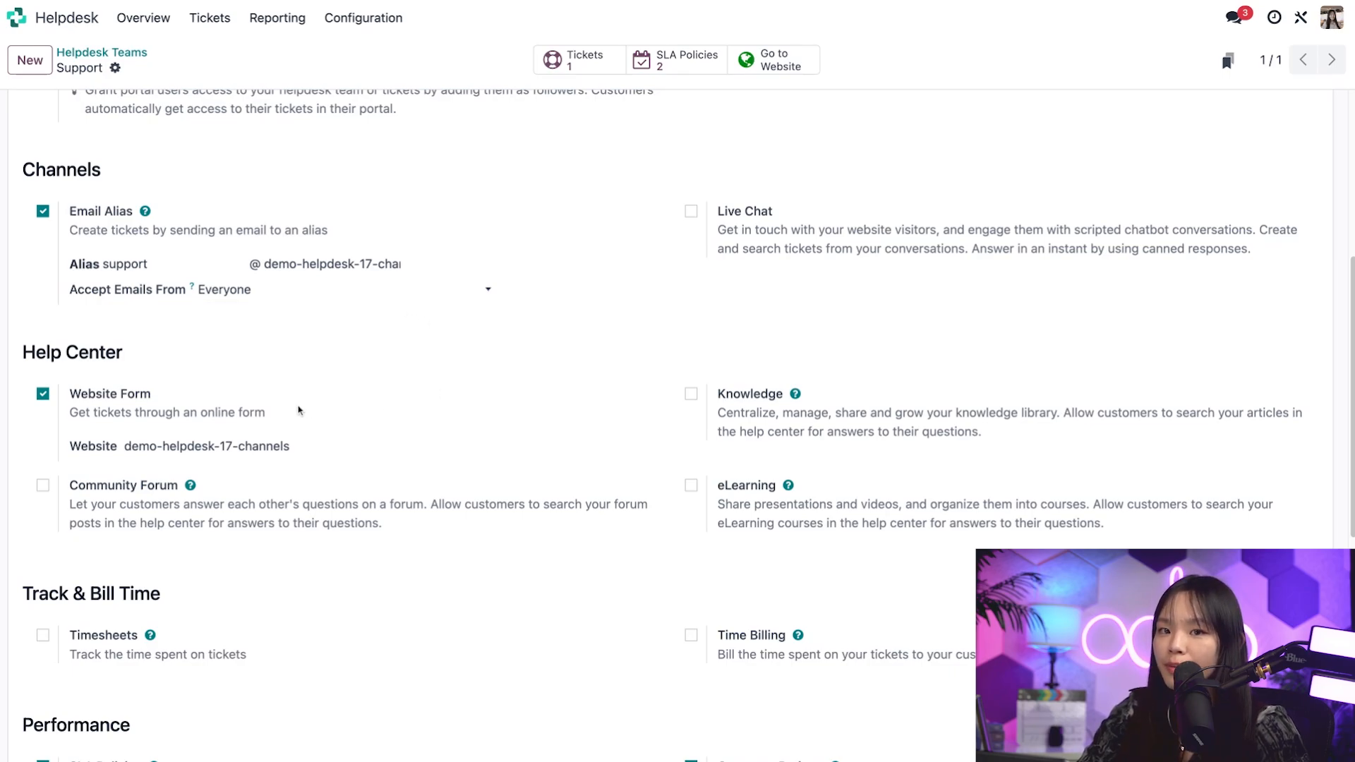
pyautogui.moveTo(369, 328)
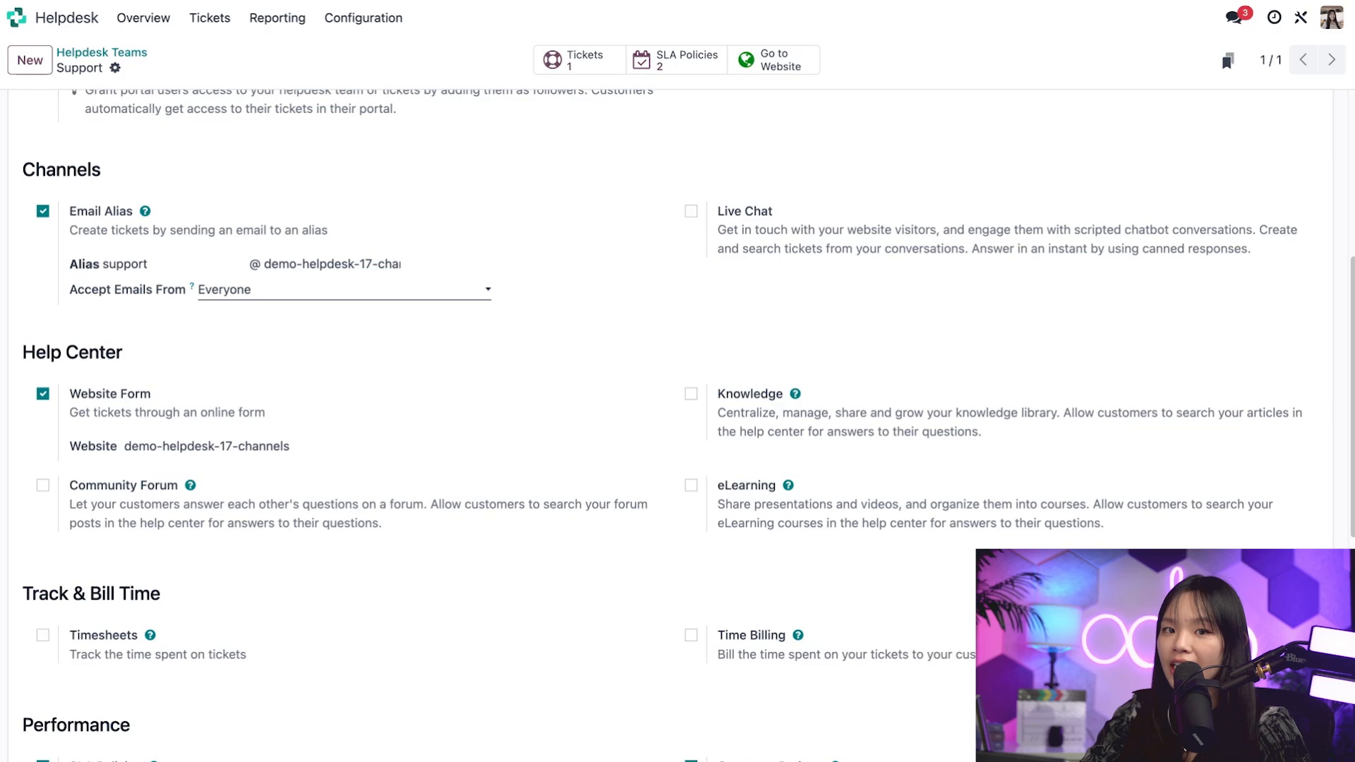
pyautogui.scroll(-3)
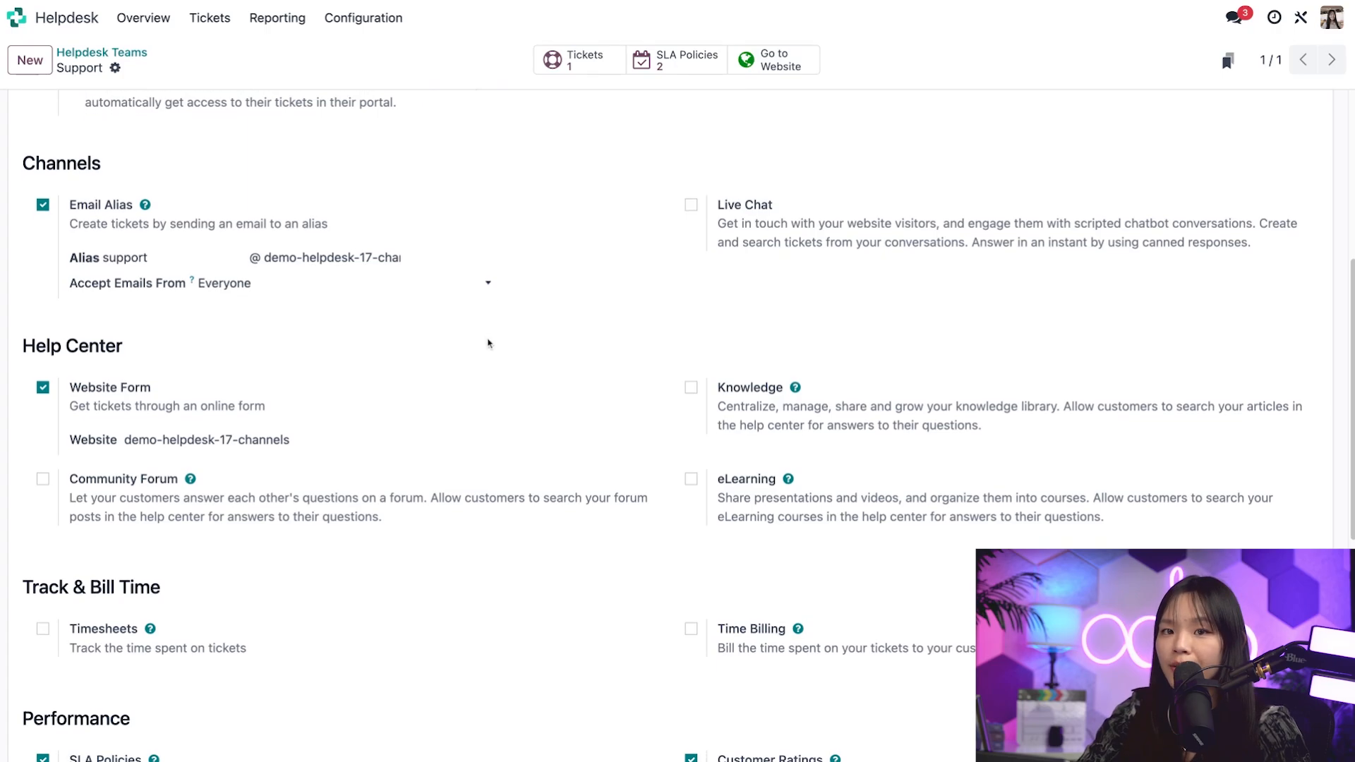
pyautogui.scroll(-3)
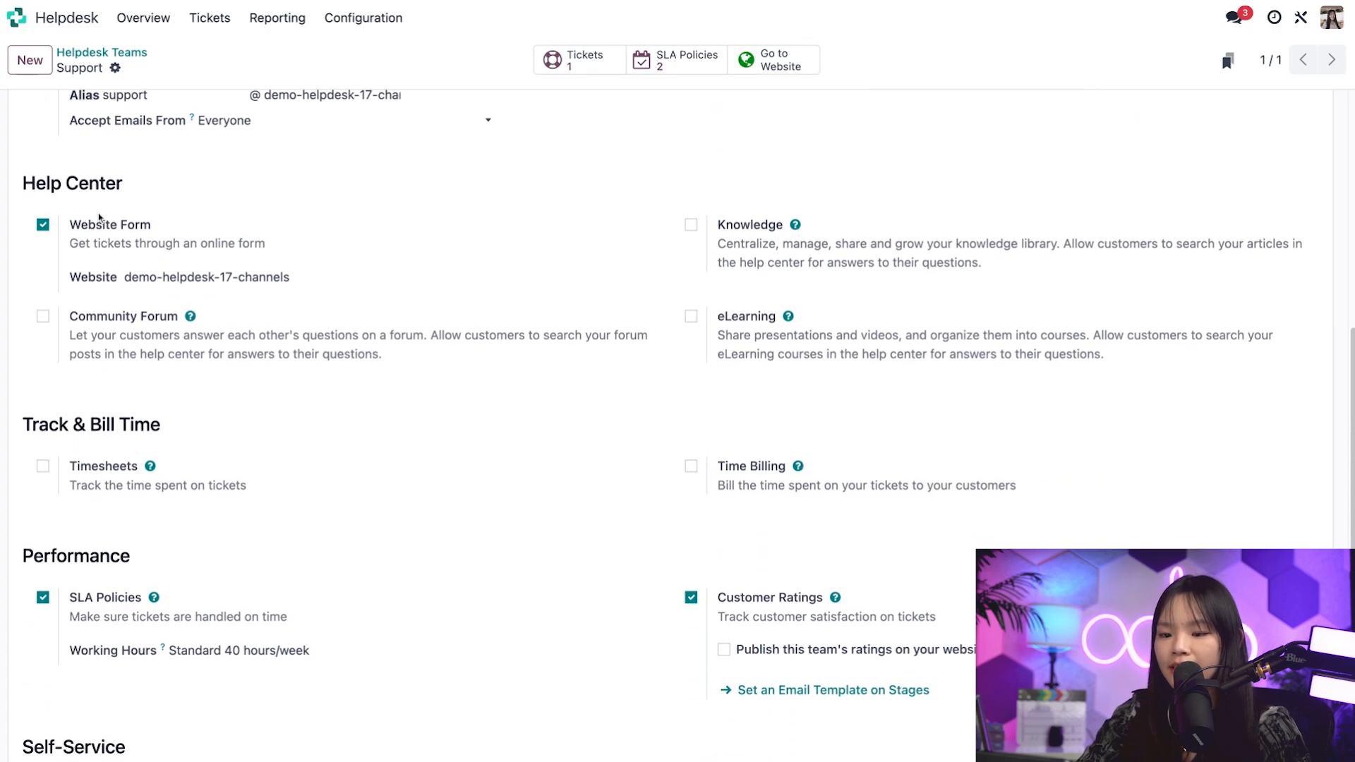
pyautogui.moveTo(397, 276)
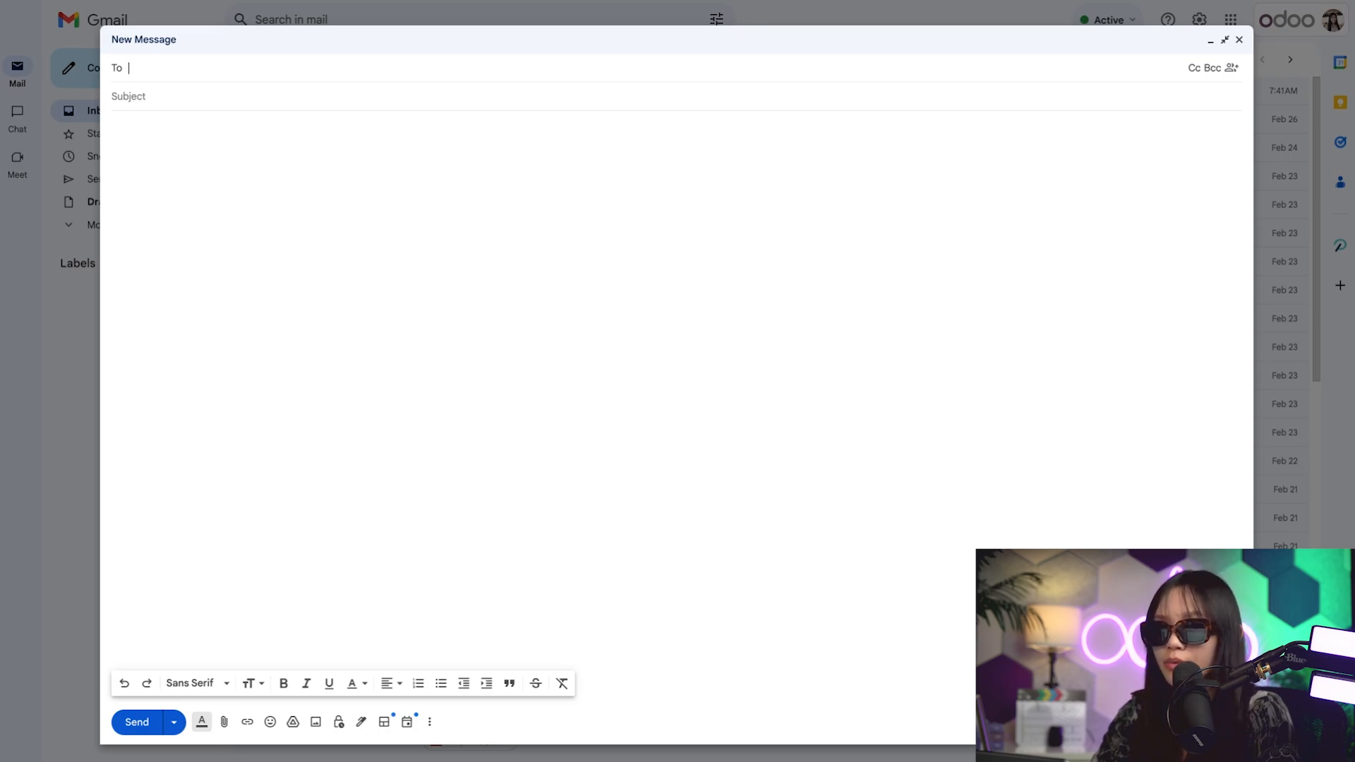
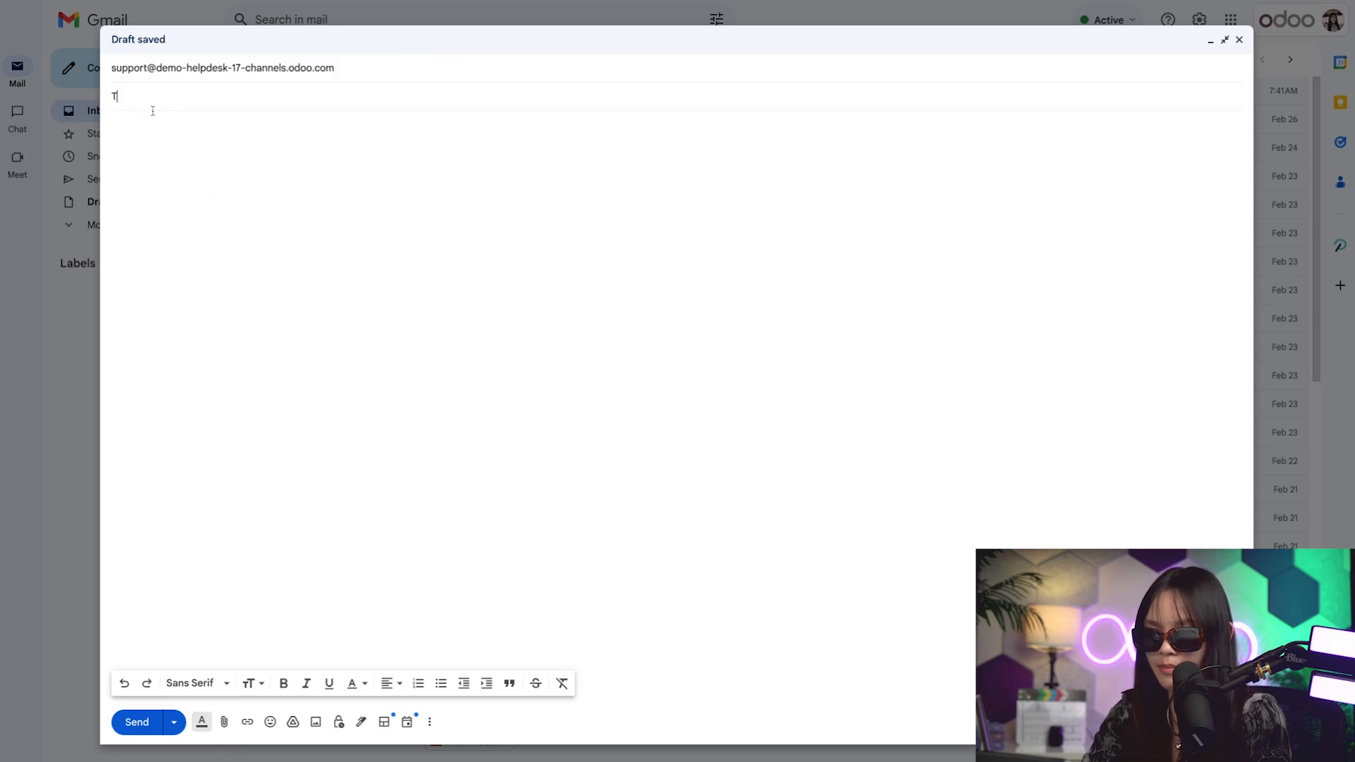
pyautogui.write('Tracking Numb')
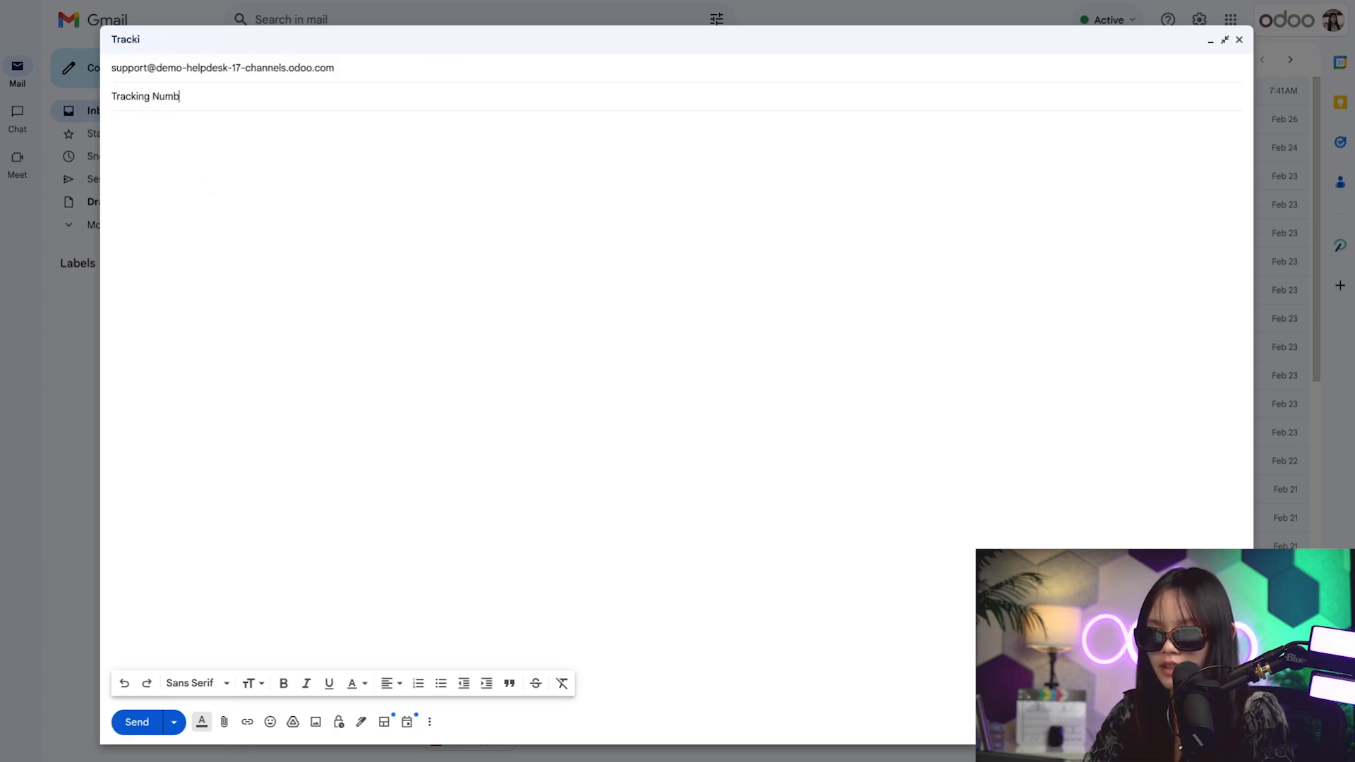
pyautogui.write('WH')
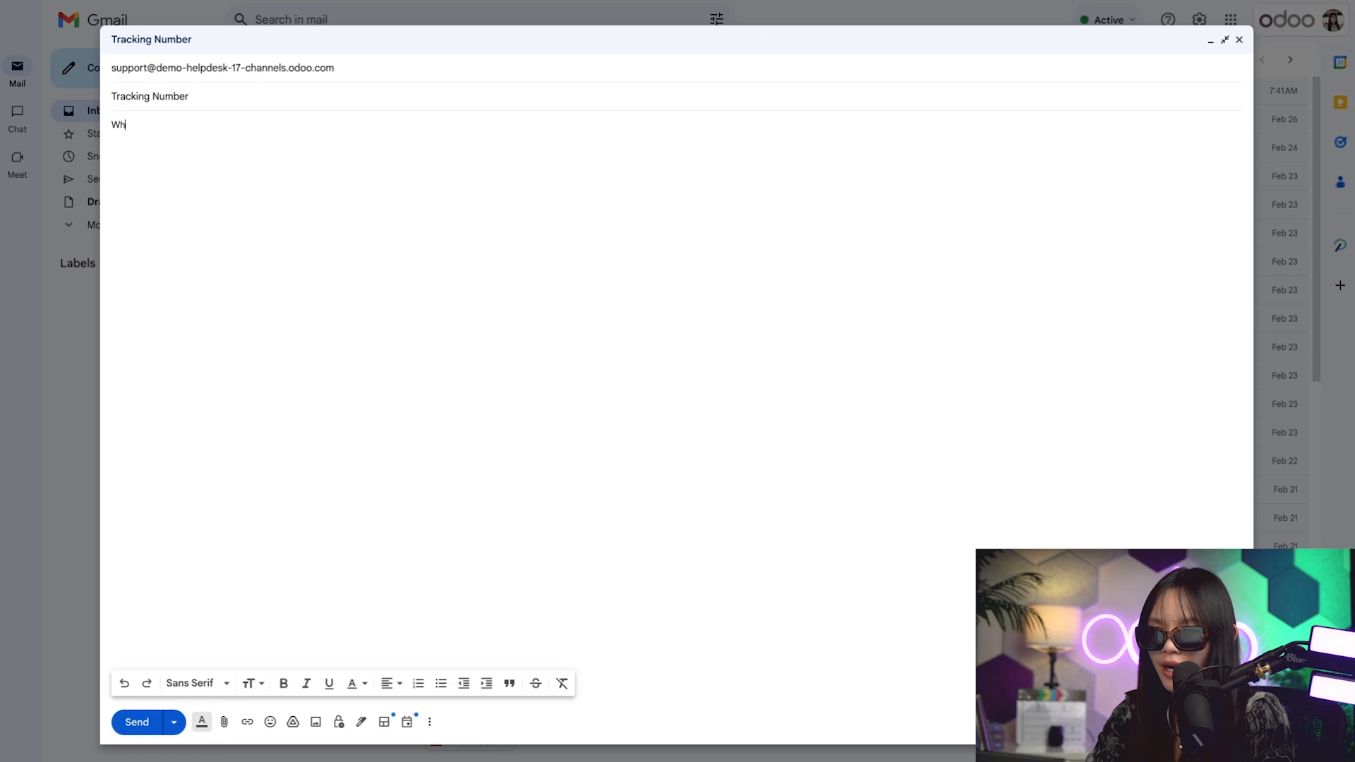
pyautogui.write('Where is my package?')
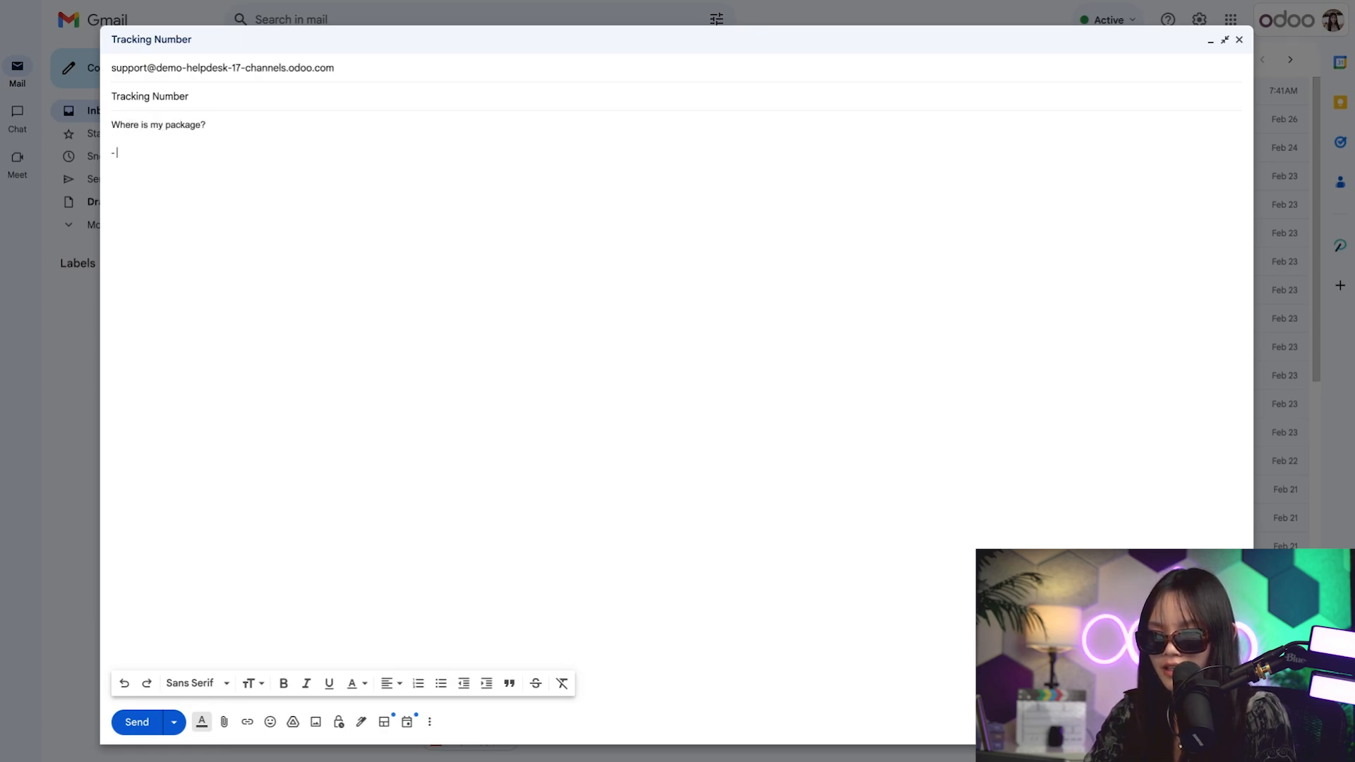
pyautogui.write('Angry Custo')
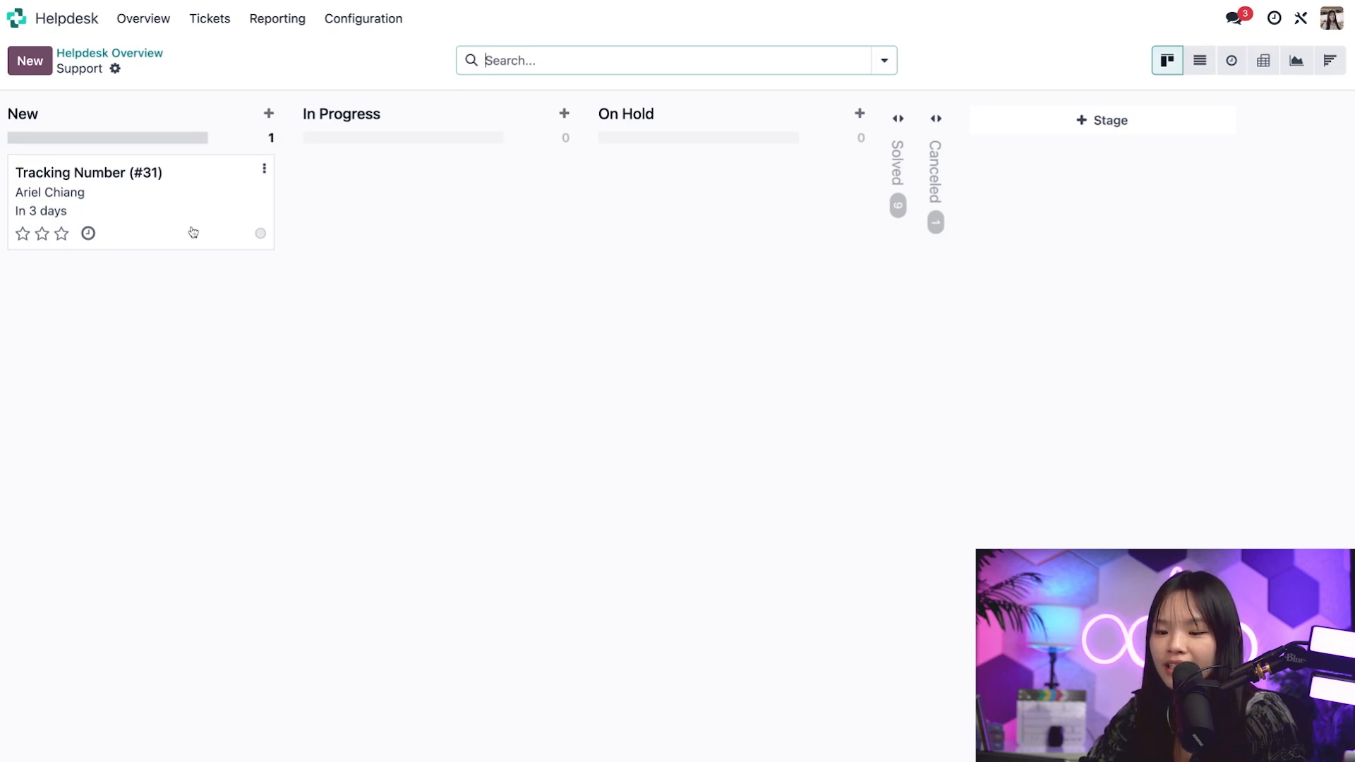
# Open the Tracking Number (#31) card in the Support kanban's New column
pyautogui.click(89, 172)
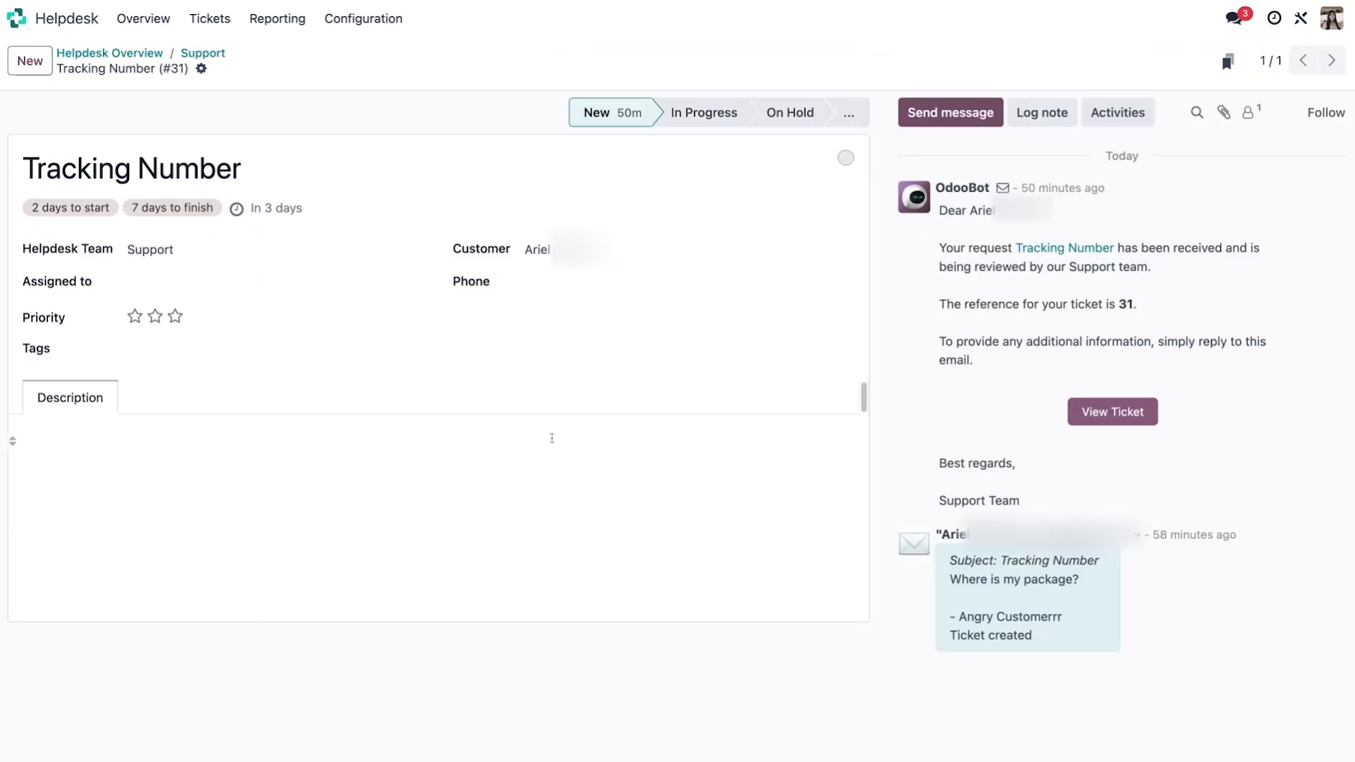
pyautogui.moveTo(1069, 716)
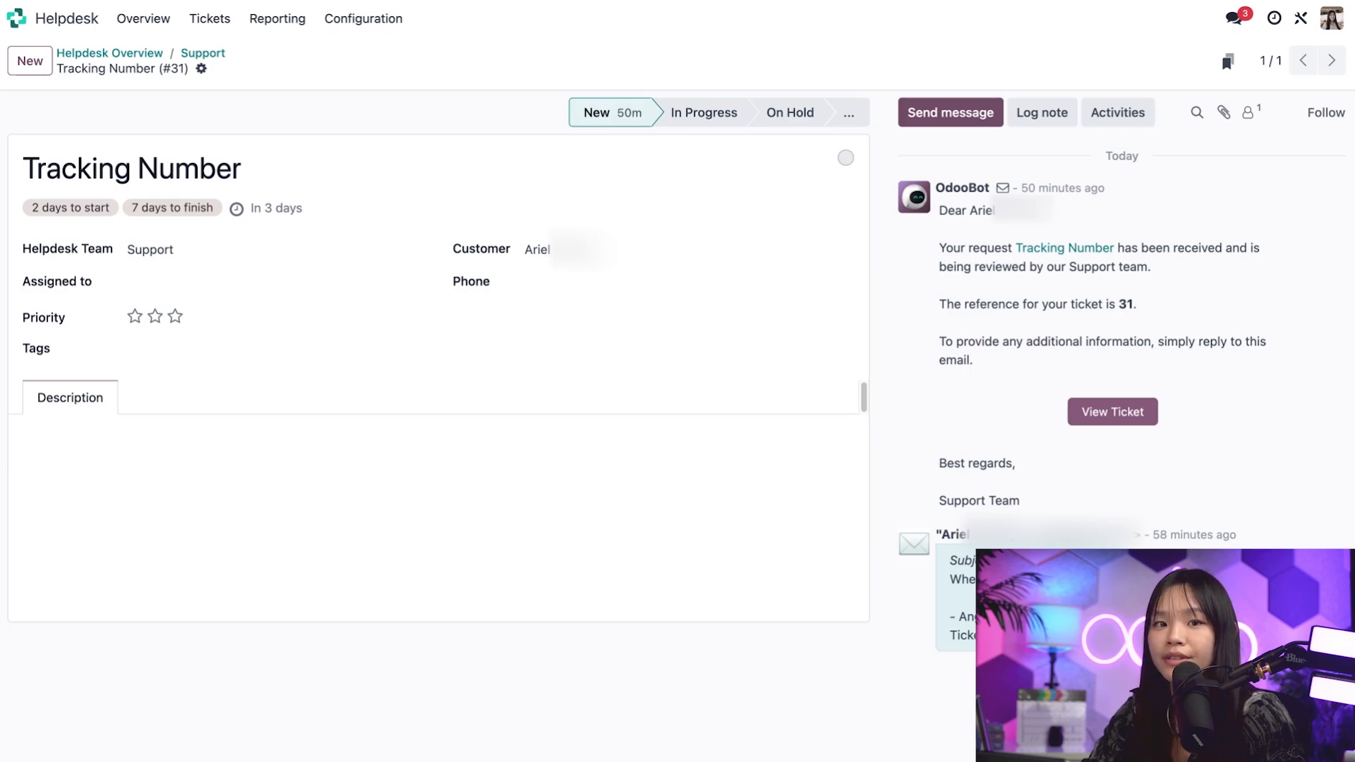
pyautogui.moveTo(959, 335)
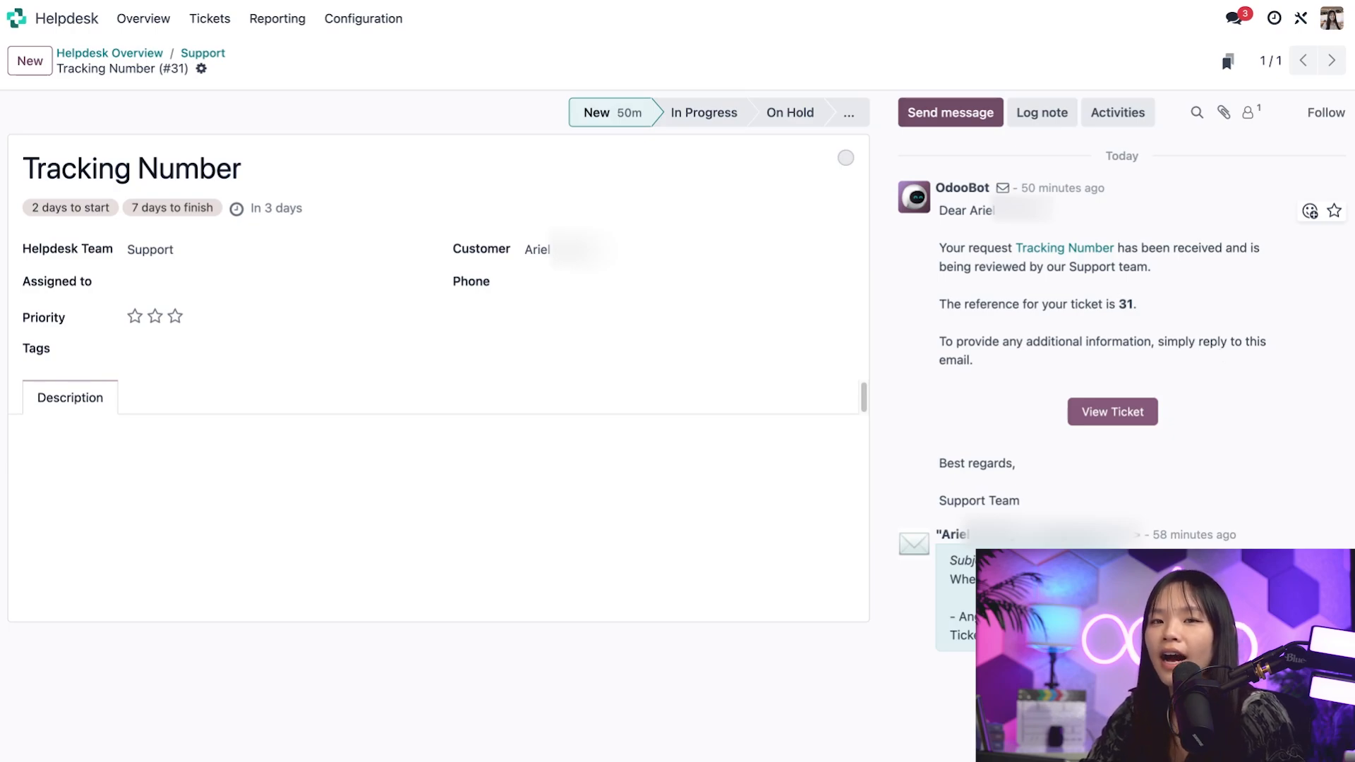
pyautogui.moveTo(1168, 292)
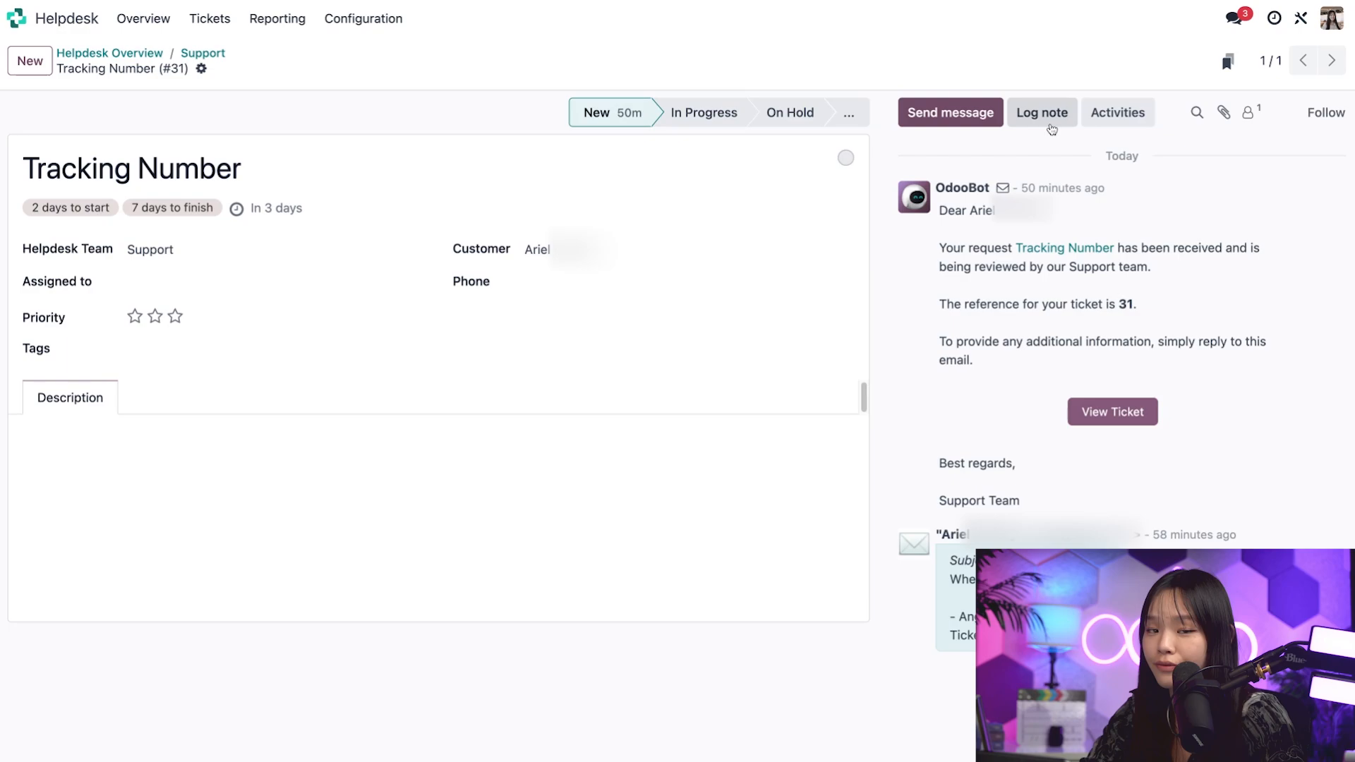
pyautogui.moveTo(987, 158)
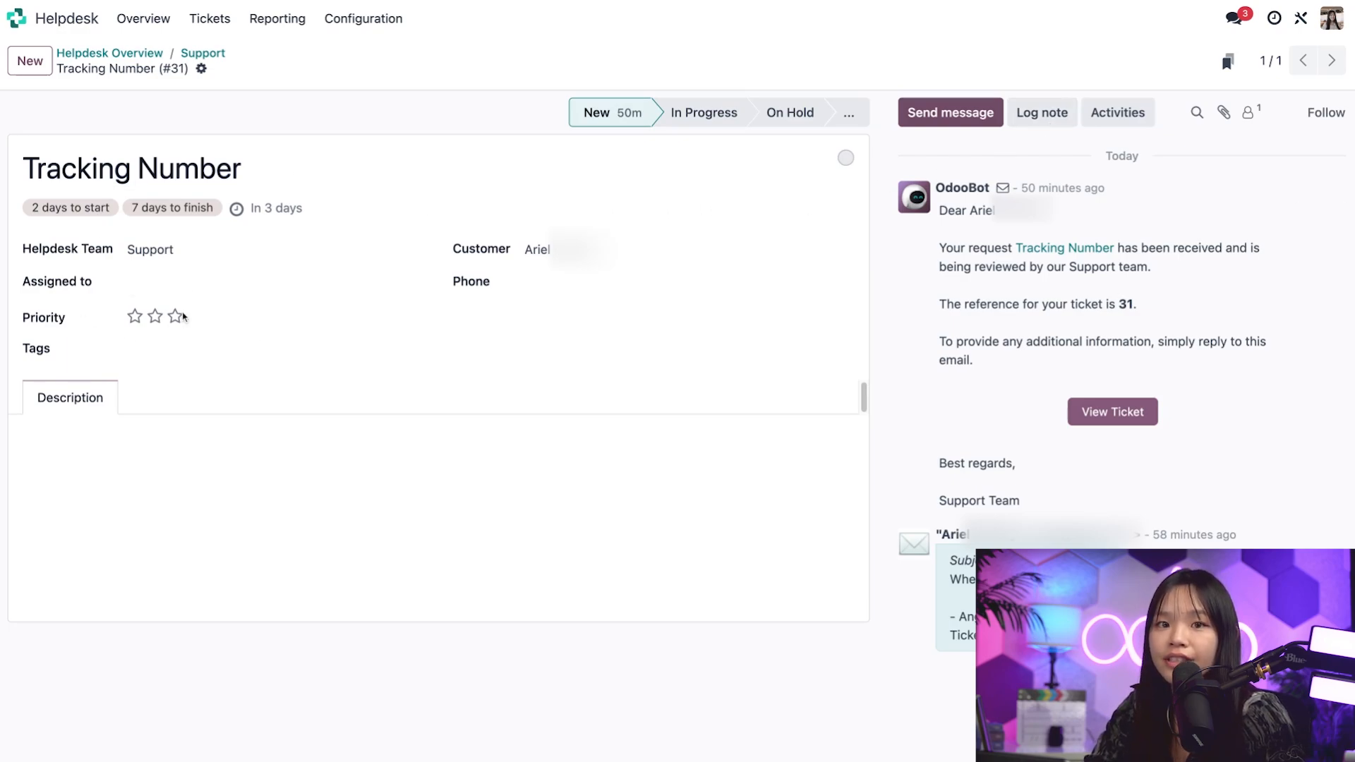
pyautogui.moveTo(177, 343)
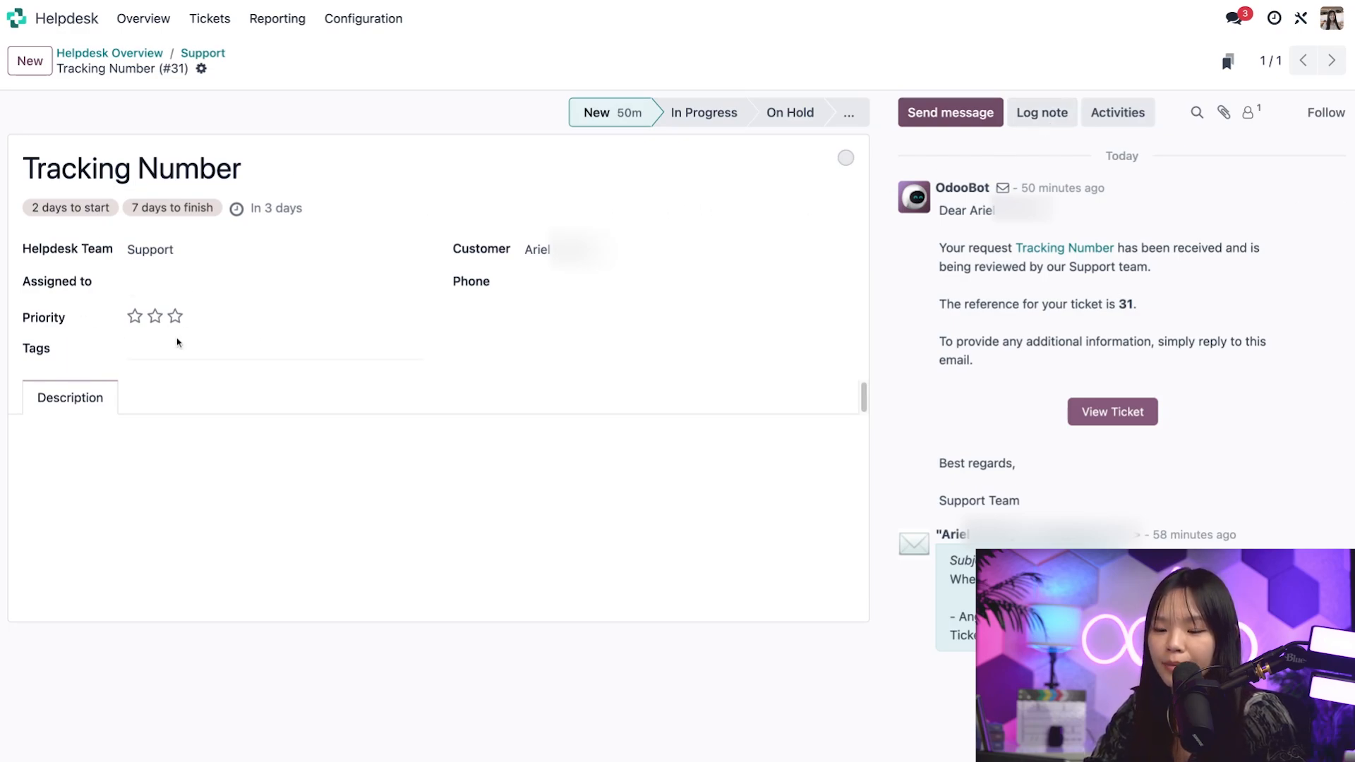
# Set the Tracking Number ticket's priority to Urgent with the third star
pyautogui.click(154, 316)
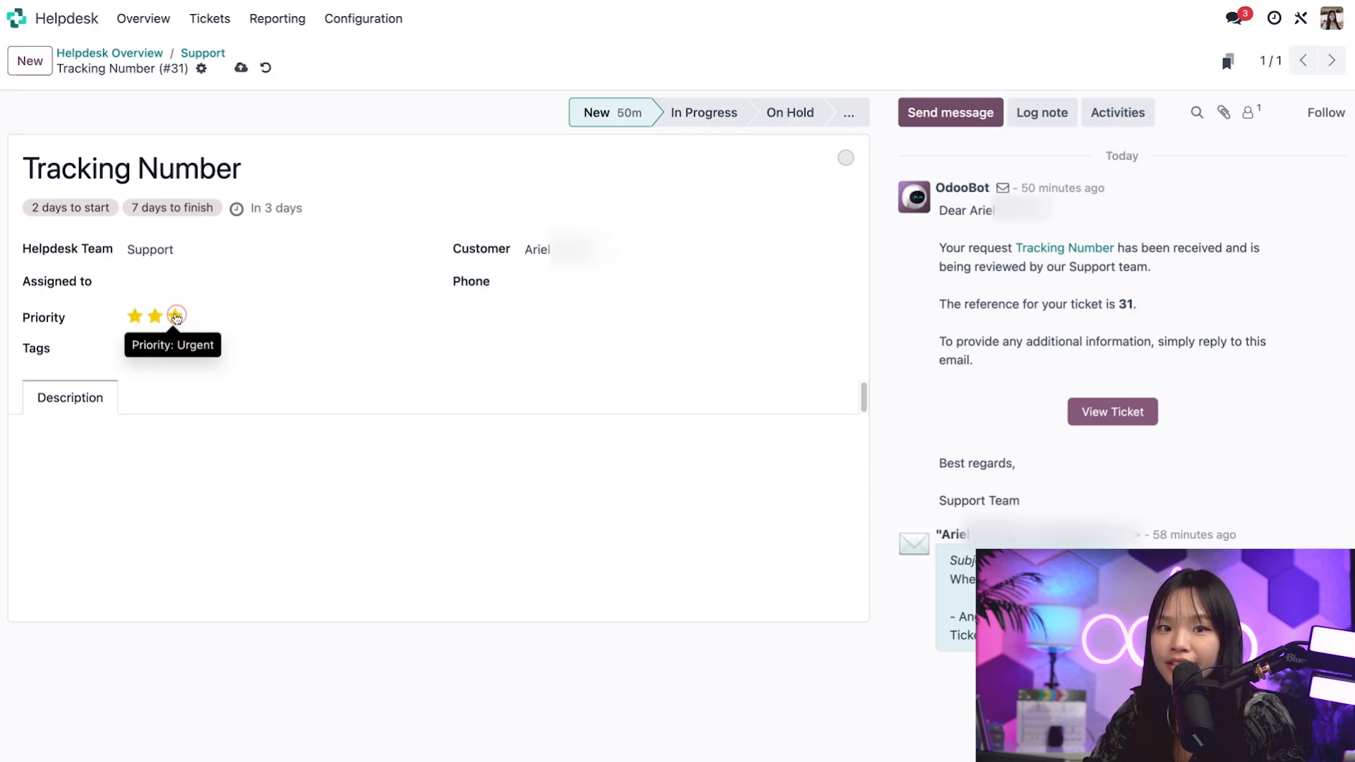
pyautogui.click(176, 315)
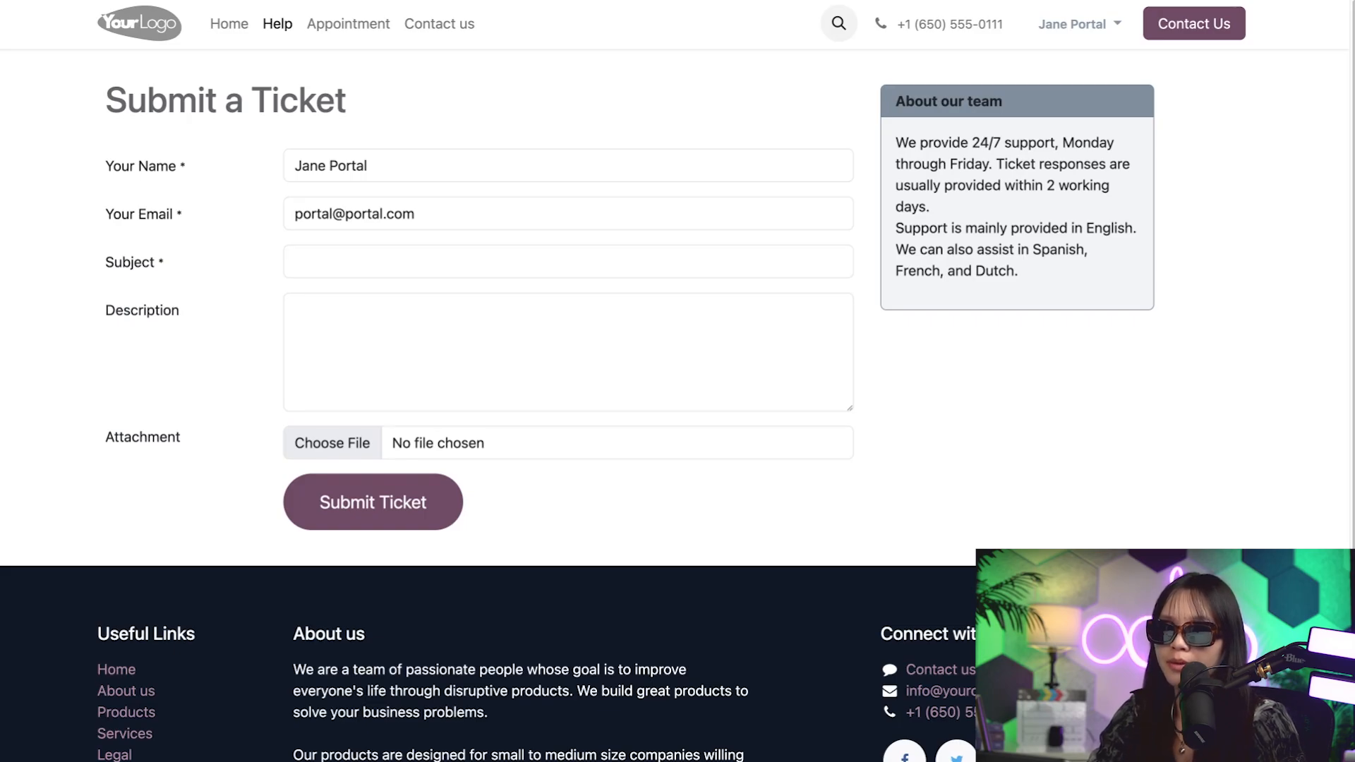
# Submit the website ticket 'Broken Chair' with a description of the chair problem
pyautogui.click(420, 261)
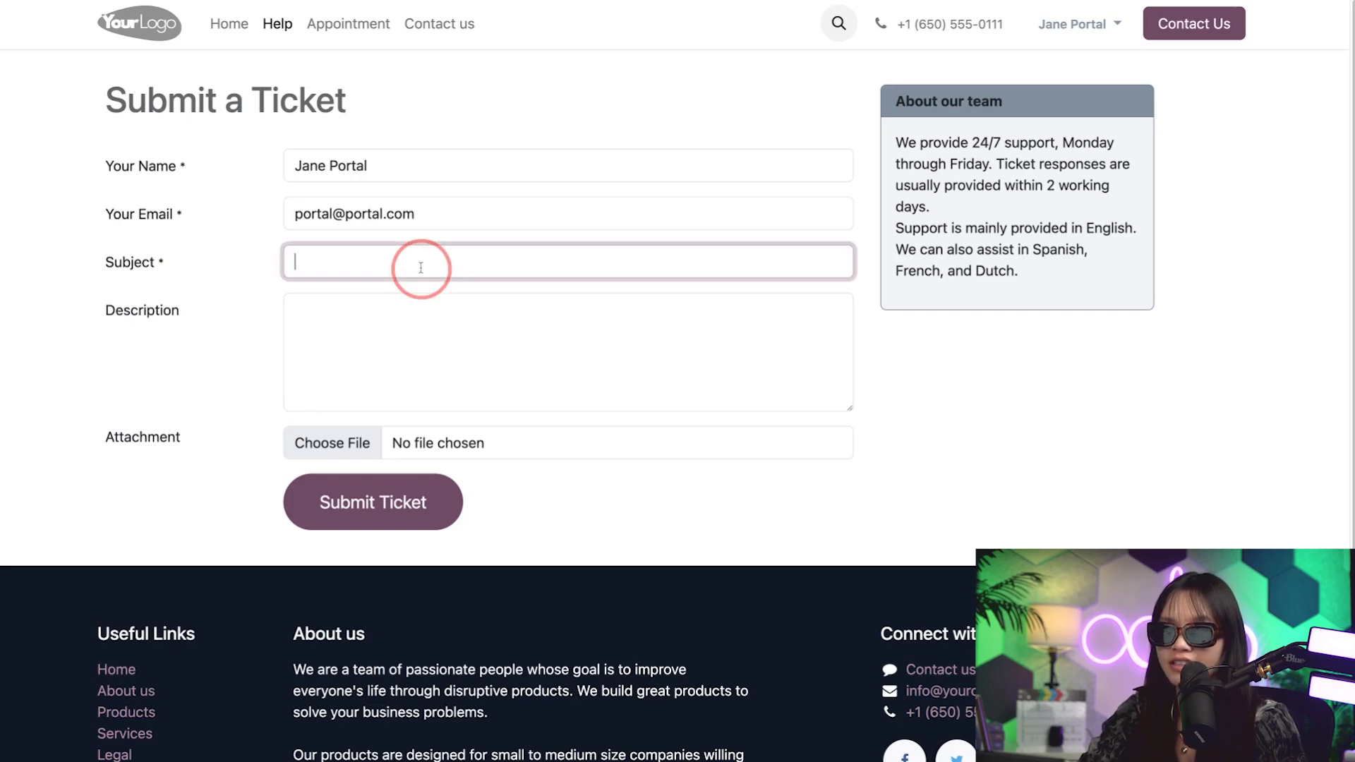
pyautogui.write('B')
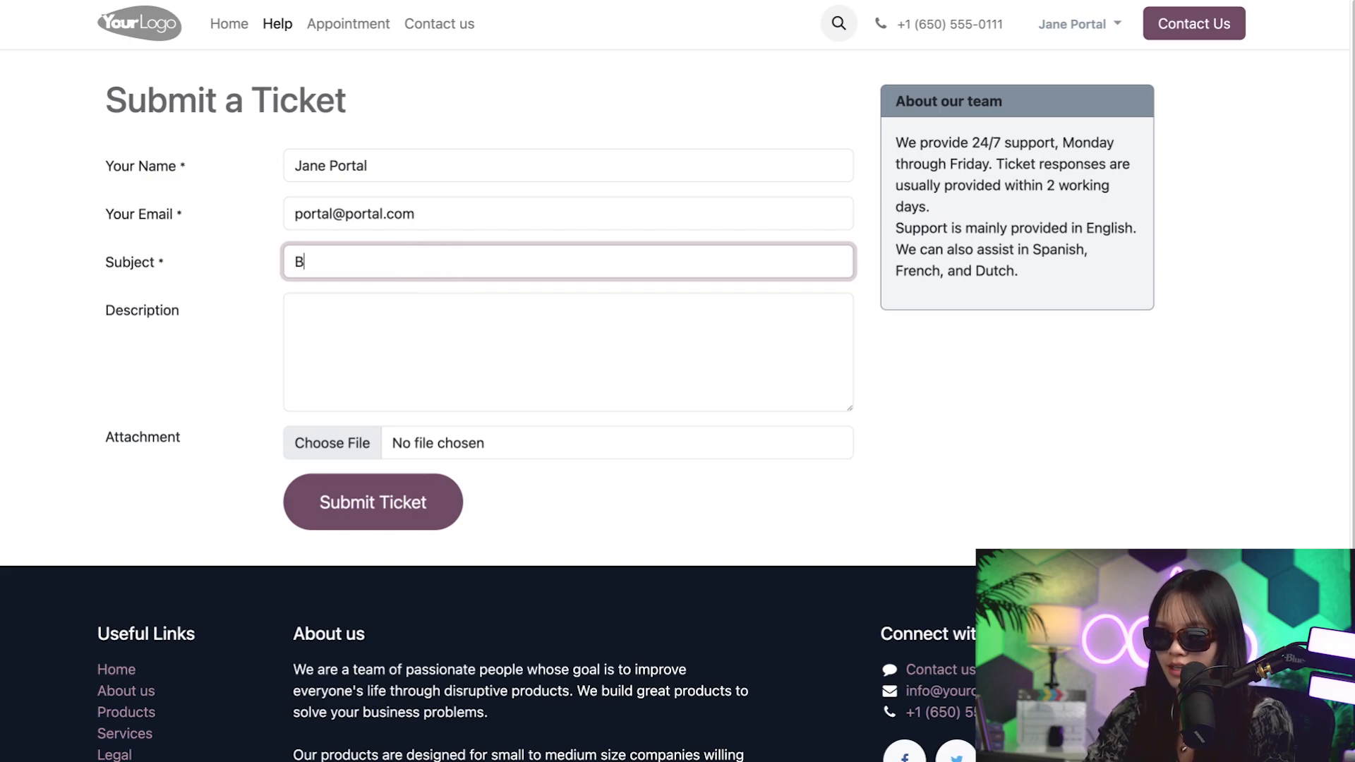
pyautogui.write('roken Chair')
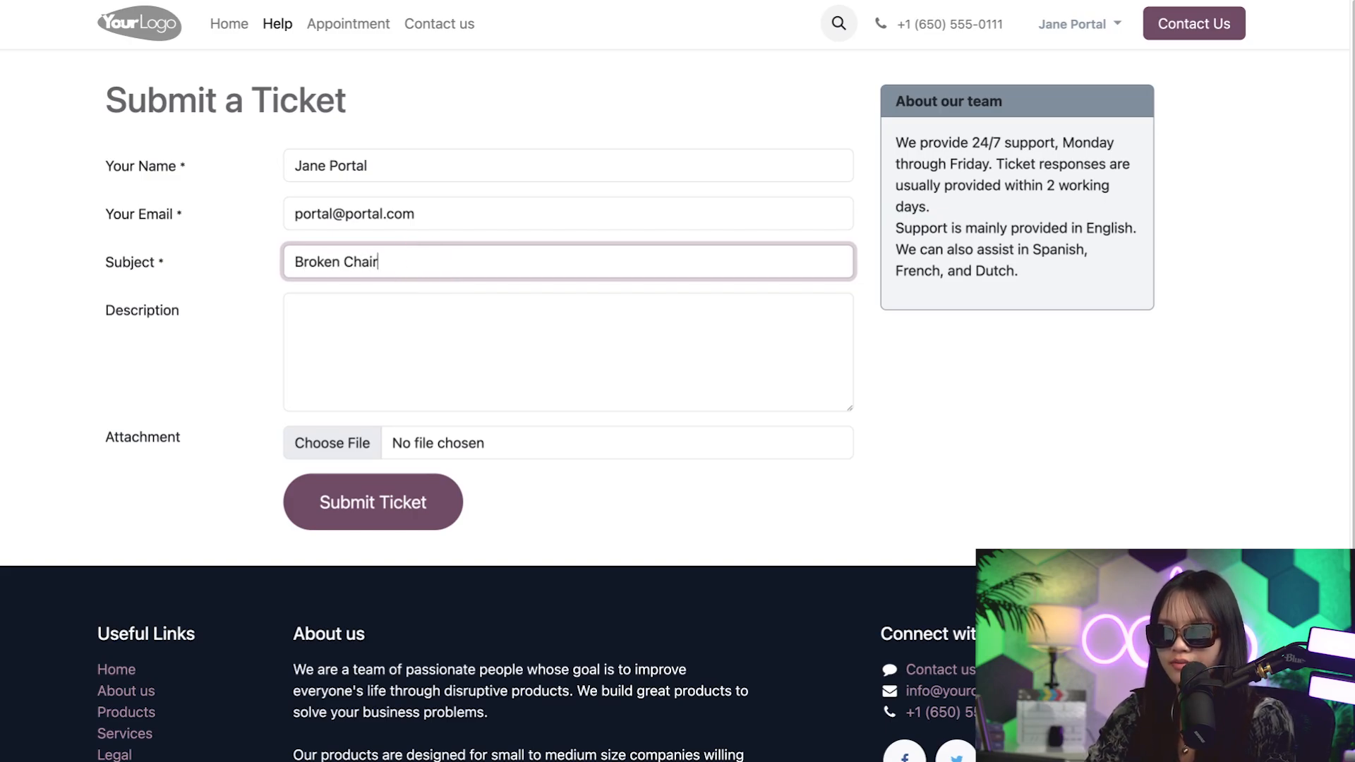
pyautogui.click(566, 351)
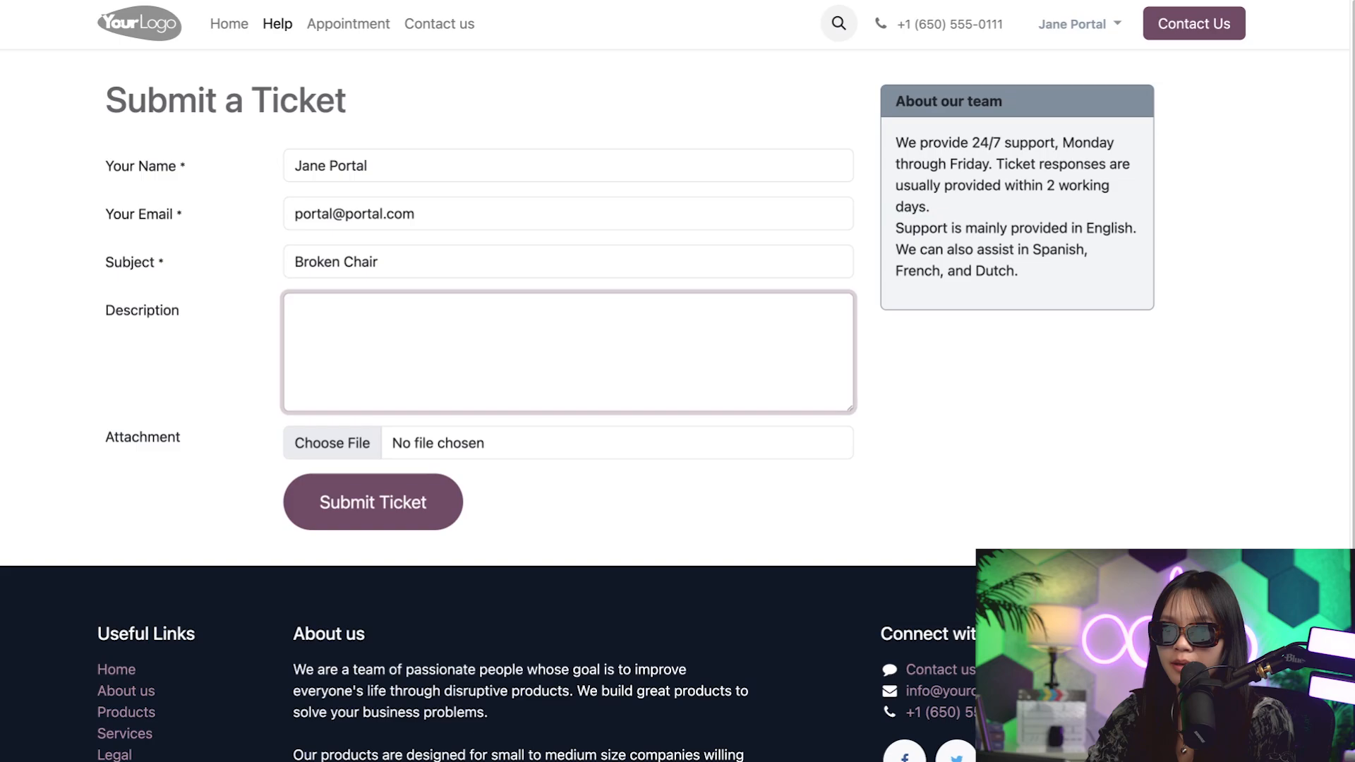
pyautogui.write('My chair leg fell off')
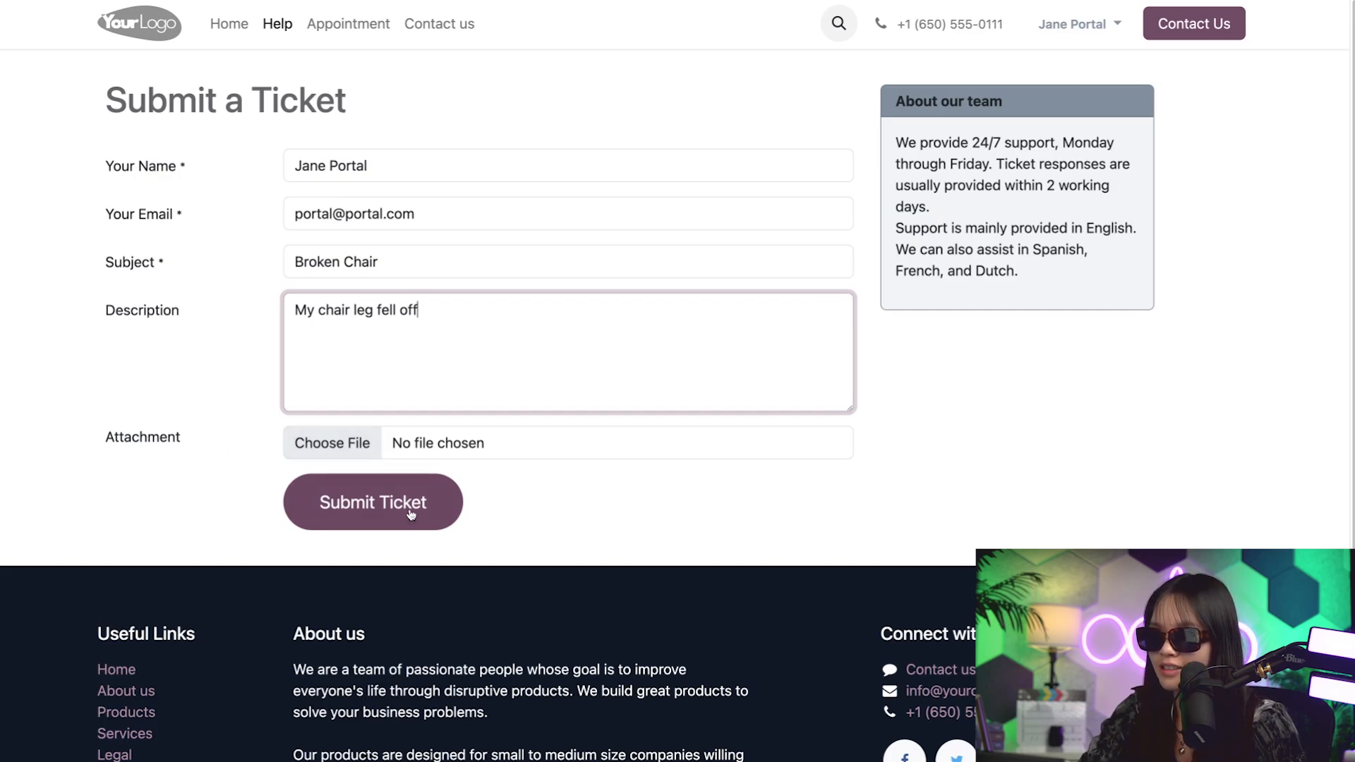
pyautogui.click(372, 502)
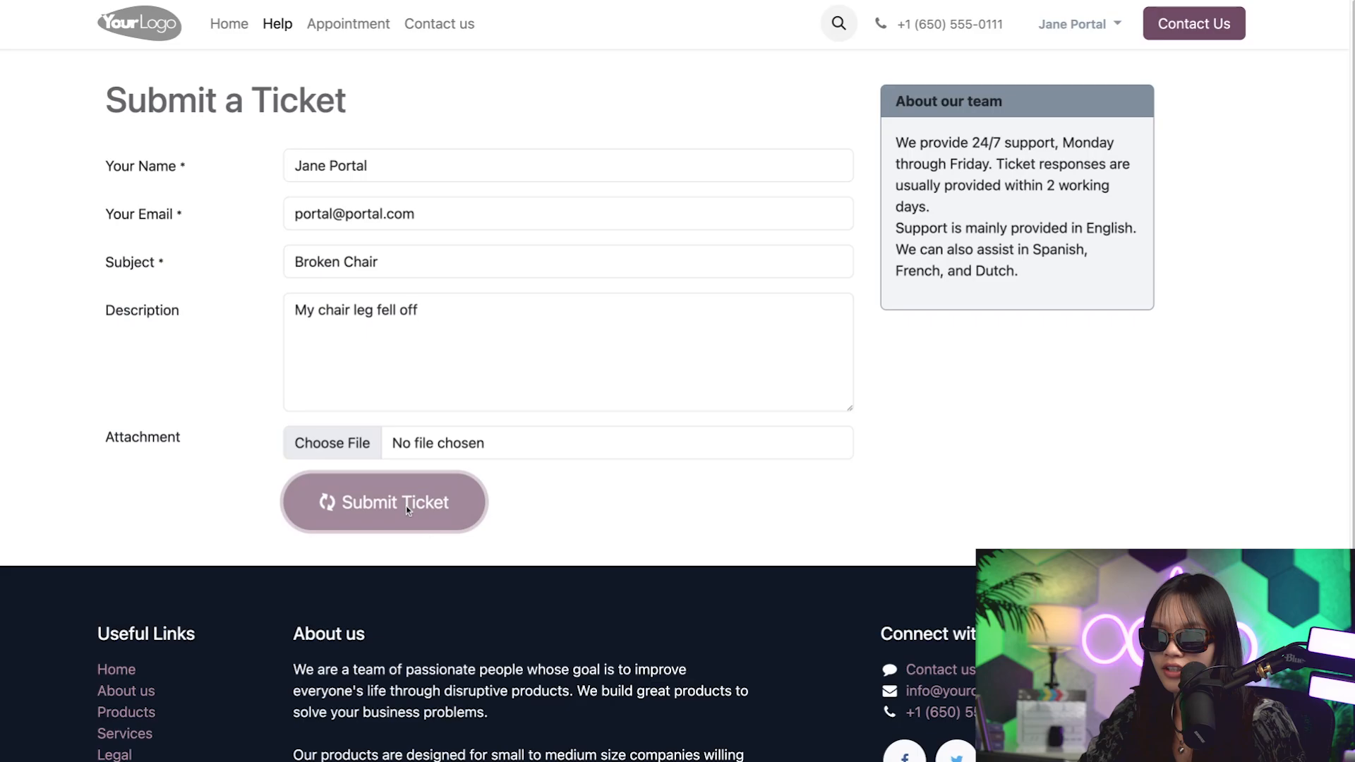
pyautogui.click(384, 502)
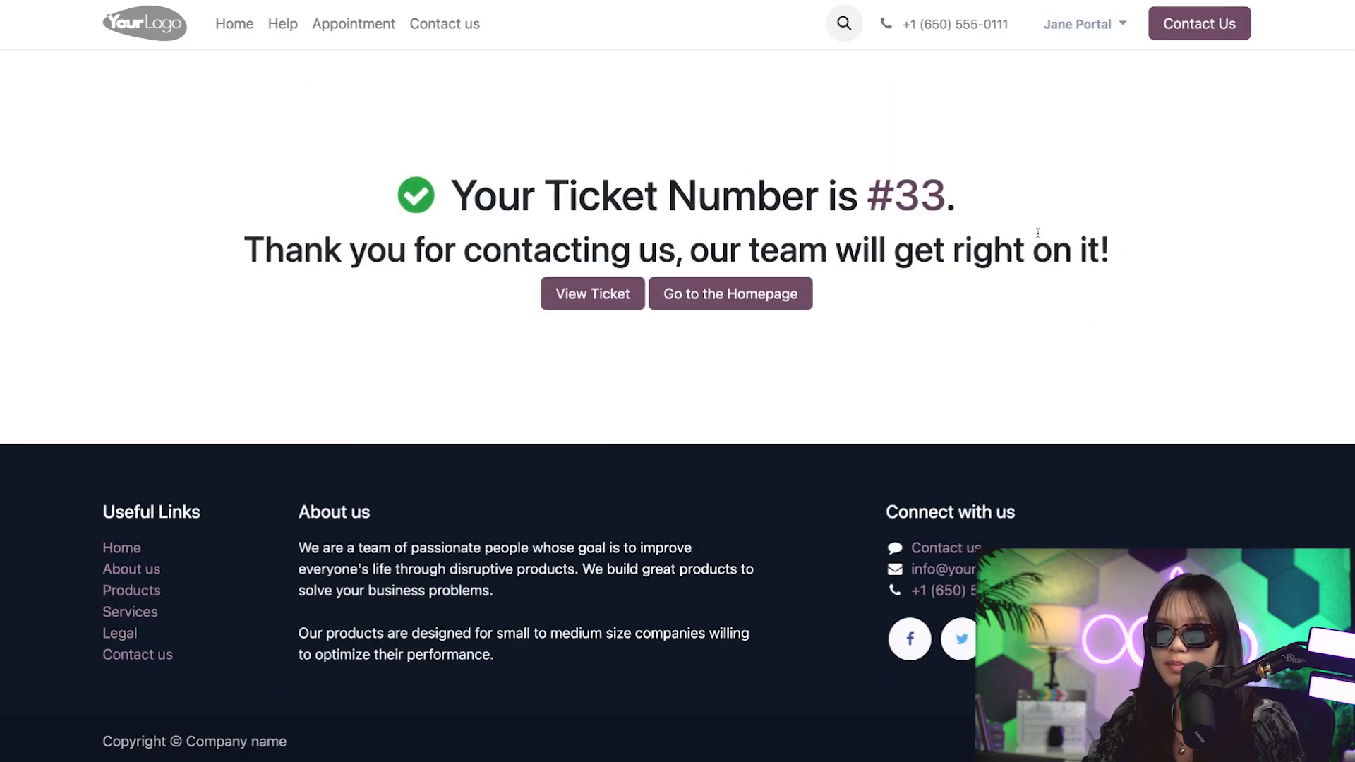
pyautogui.moveTo(1016, 221)
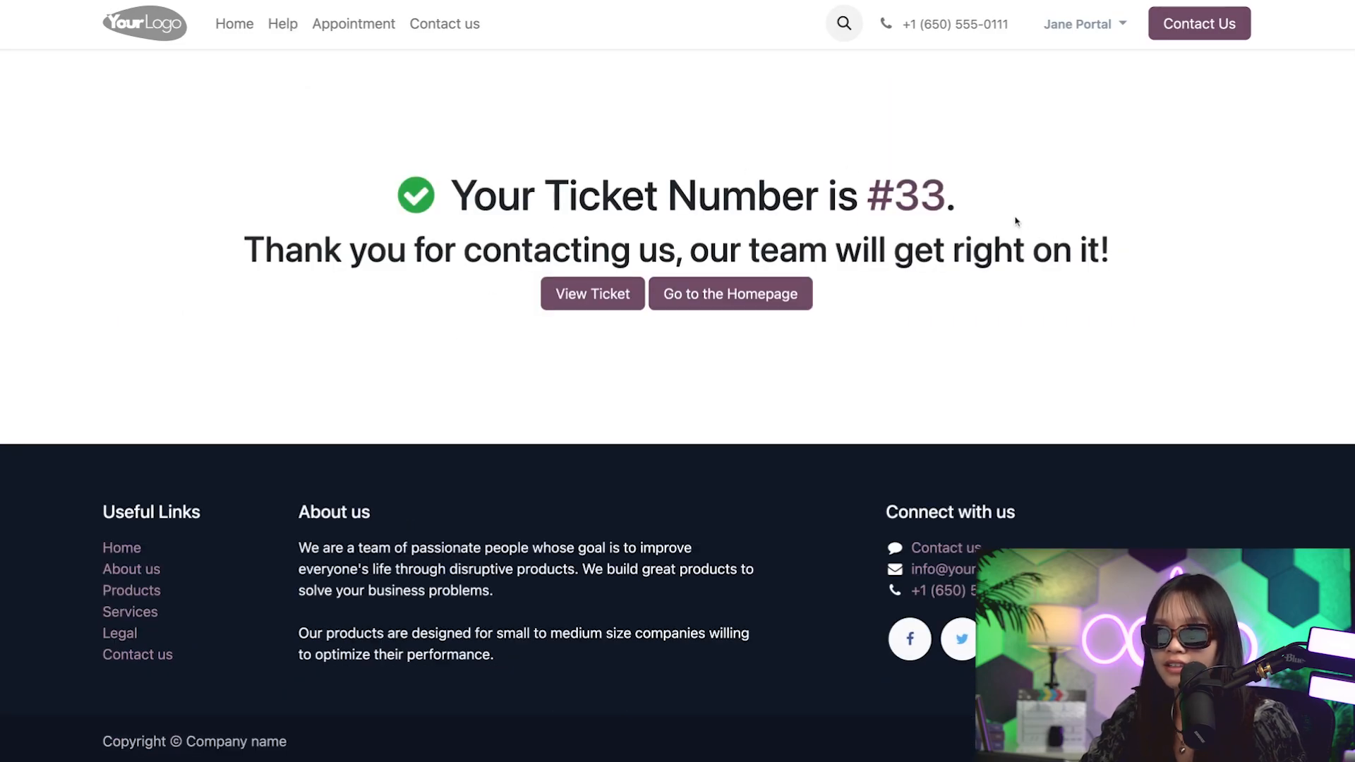
# View ticket #33, then list the customer's tickets from My Account
pyautogui.click(592, 293)
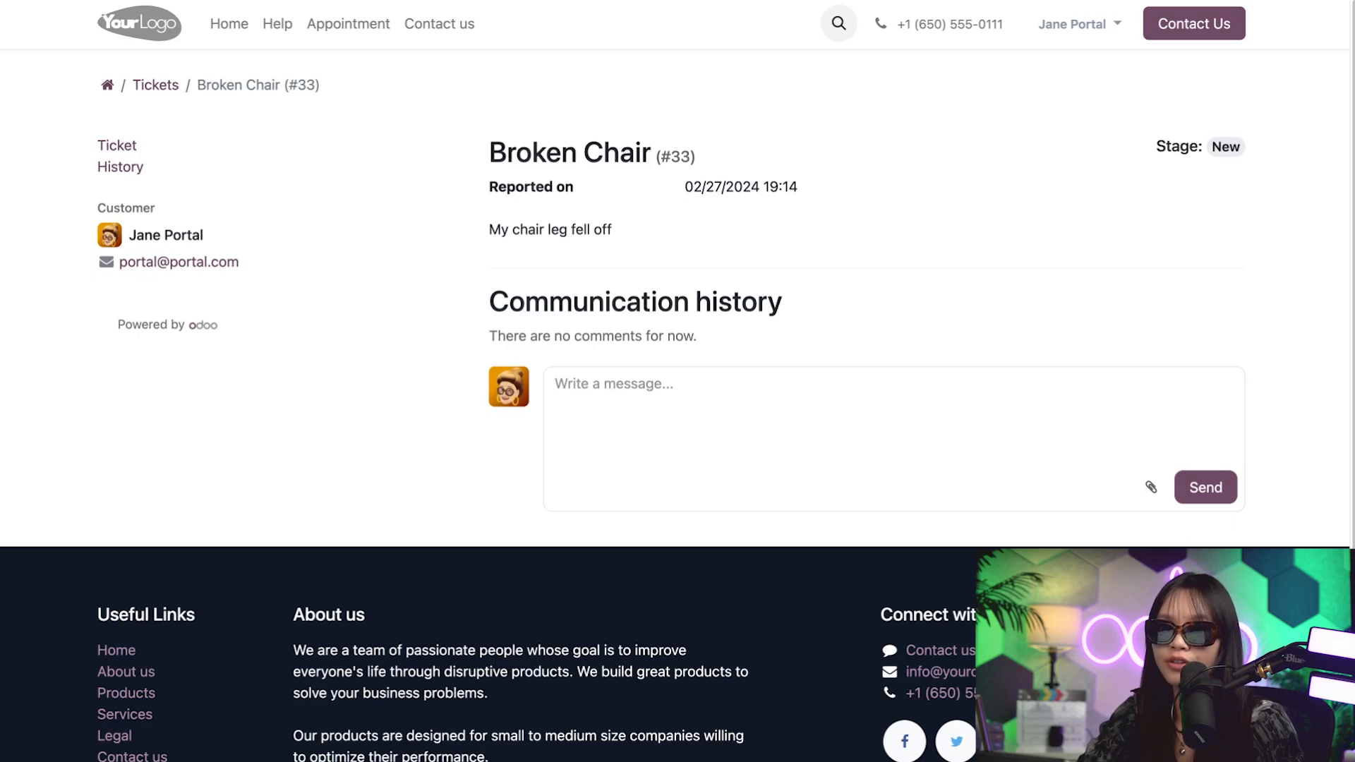
pyautogui.click(1077, 23)
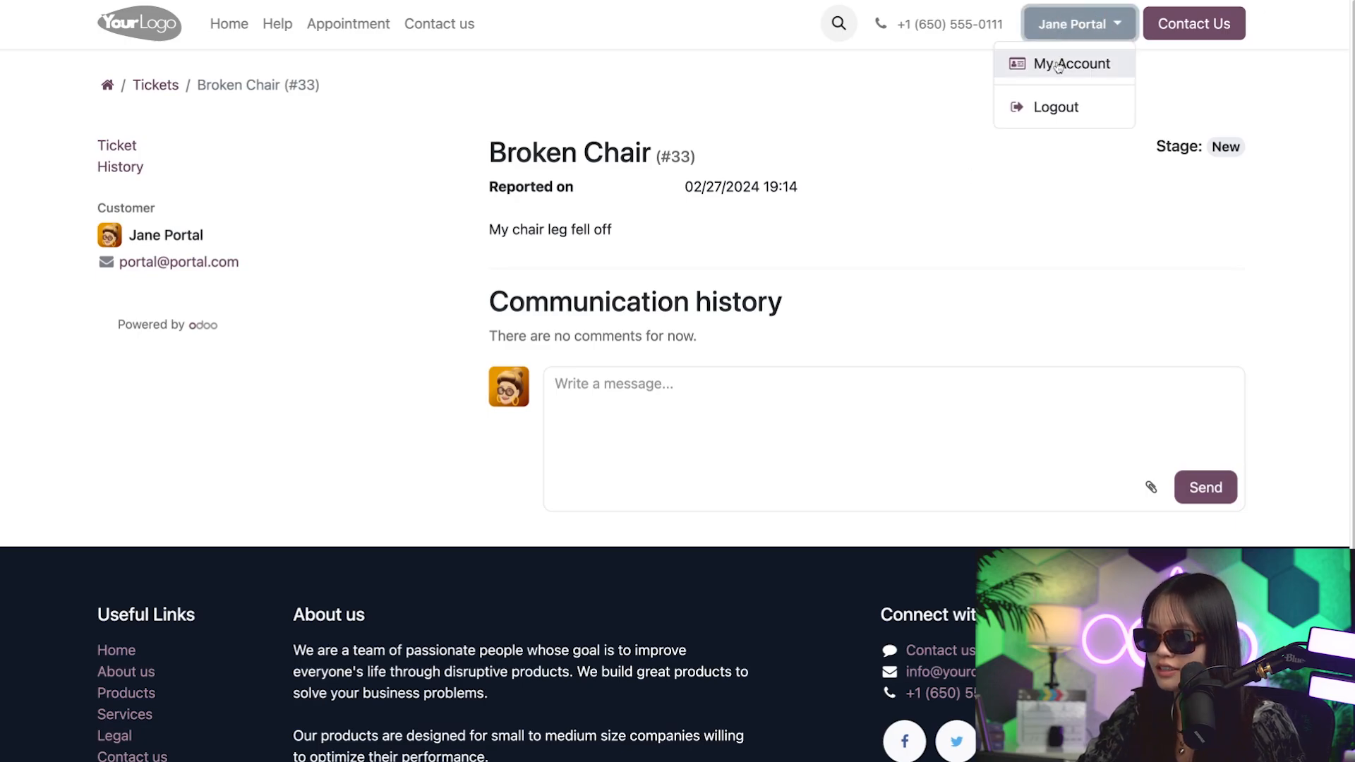
pyautogui.click(1071, 63)
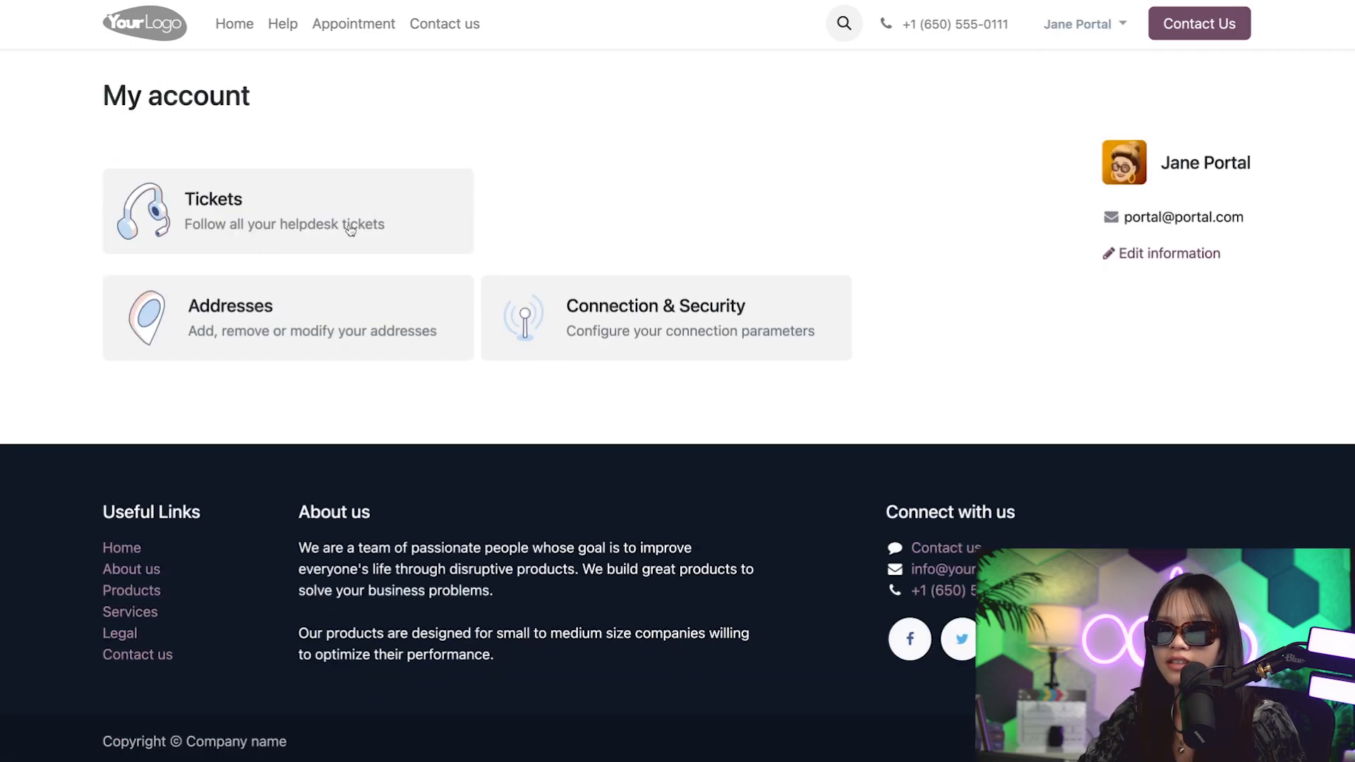
pyautogui.click(287, 211)
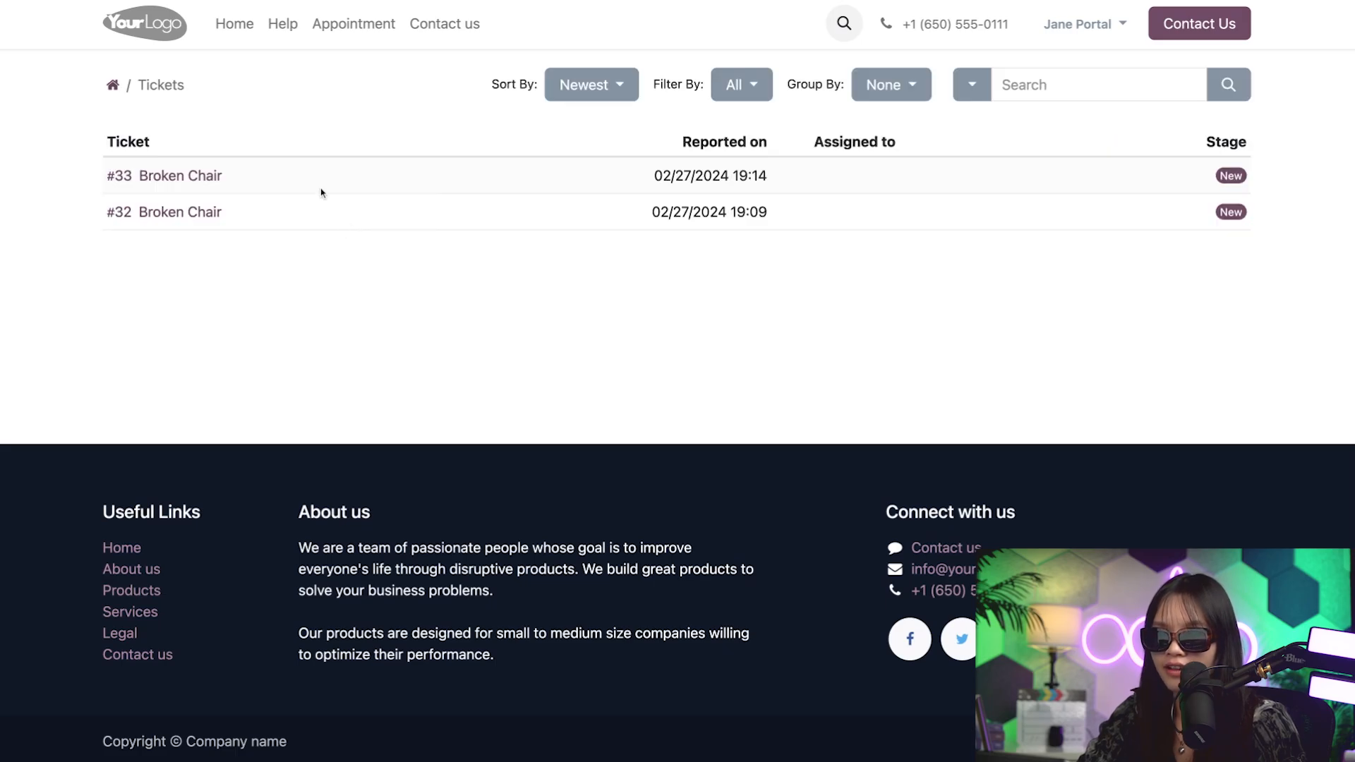
pyautogui.click(180, 175)
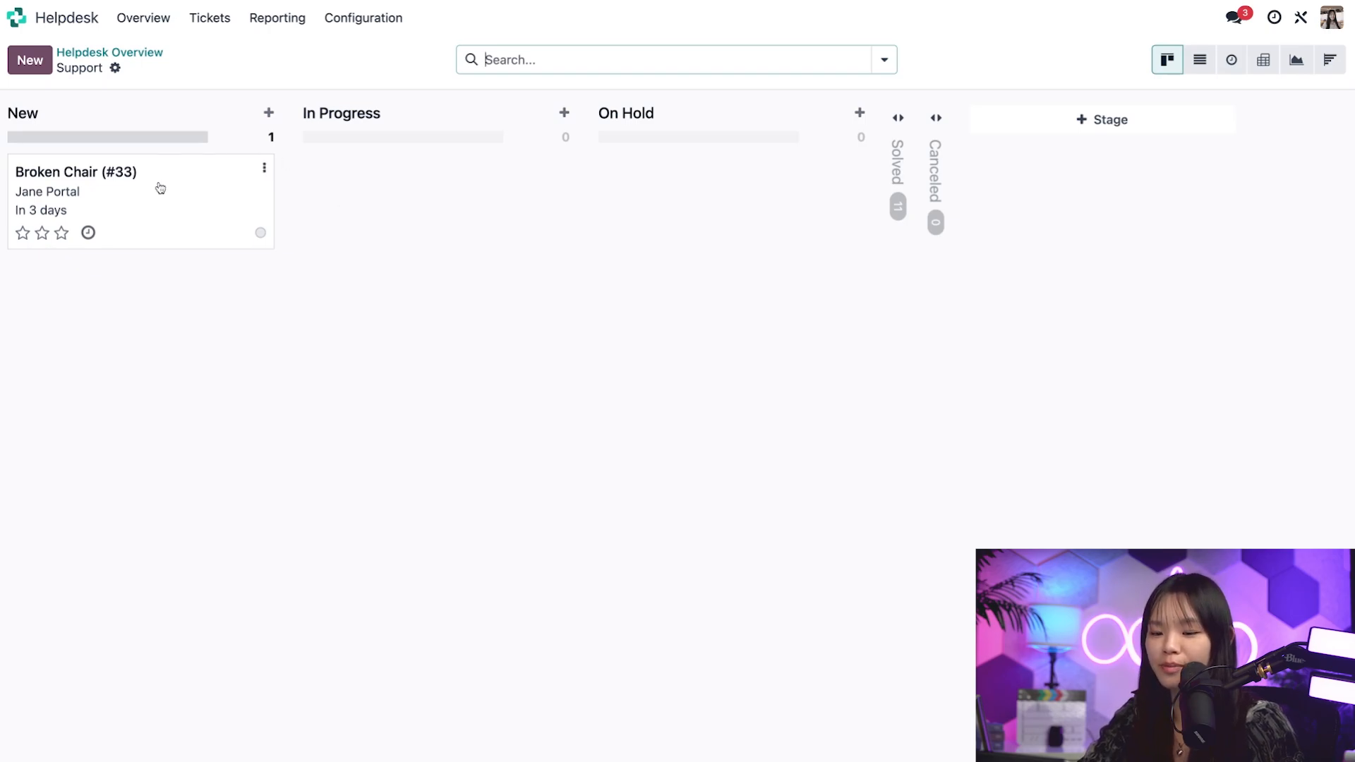
# Open the Broken Chair (#33) ticket and move it to In Progress
pyautogui.click(76, 170)
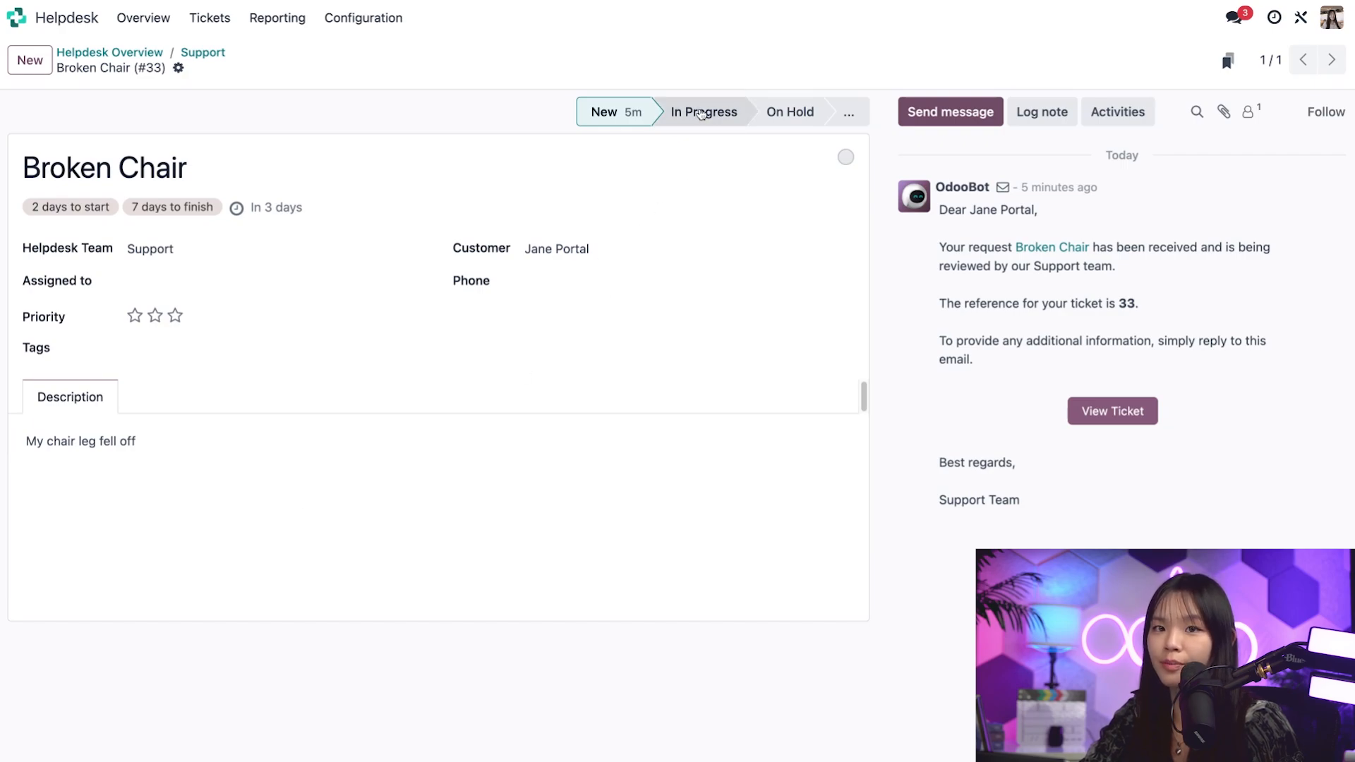
pyautogui.click(704, 112)
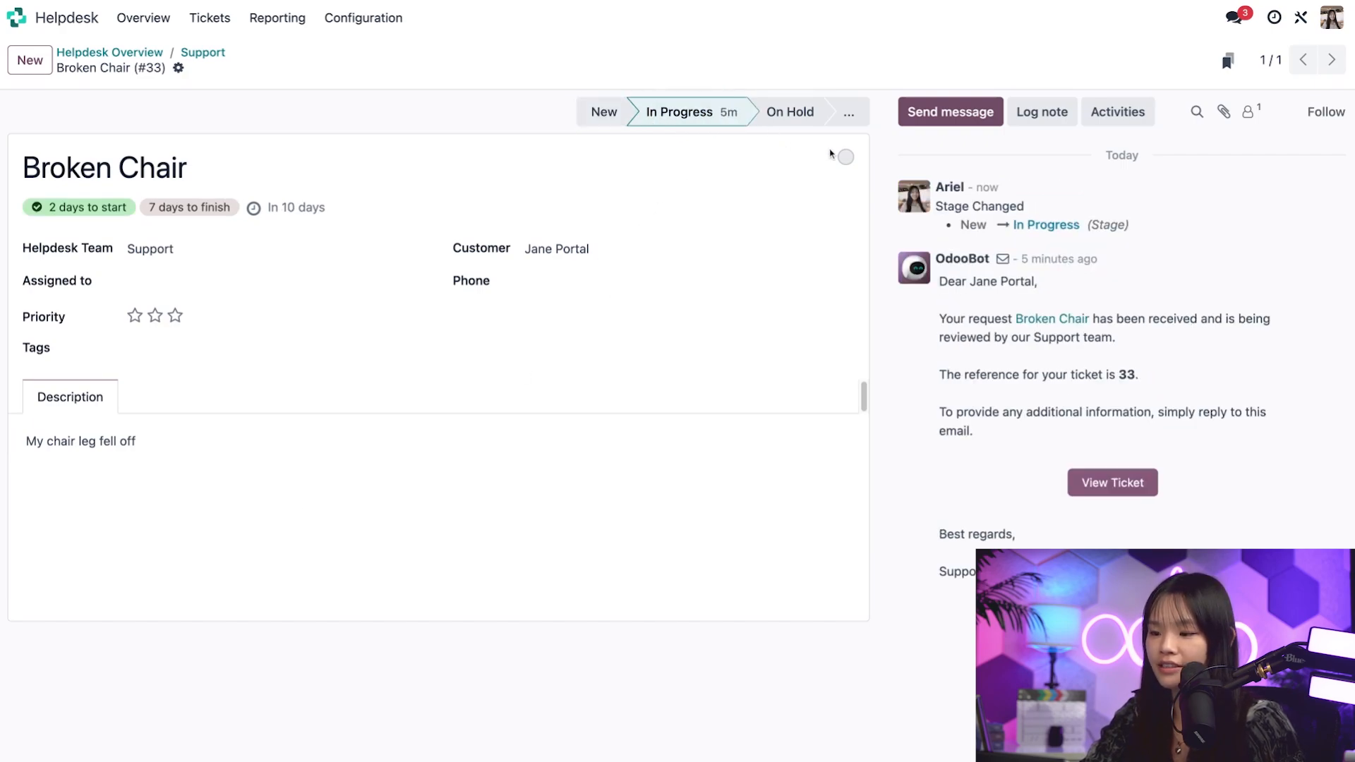
# Mark Broken Chair ticket #33 as Solved and save the stage change
pyautogui.click(844, 157)
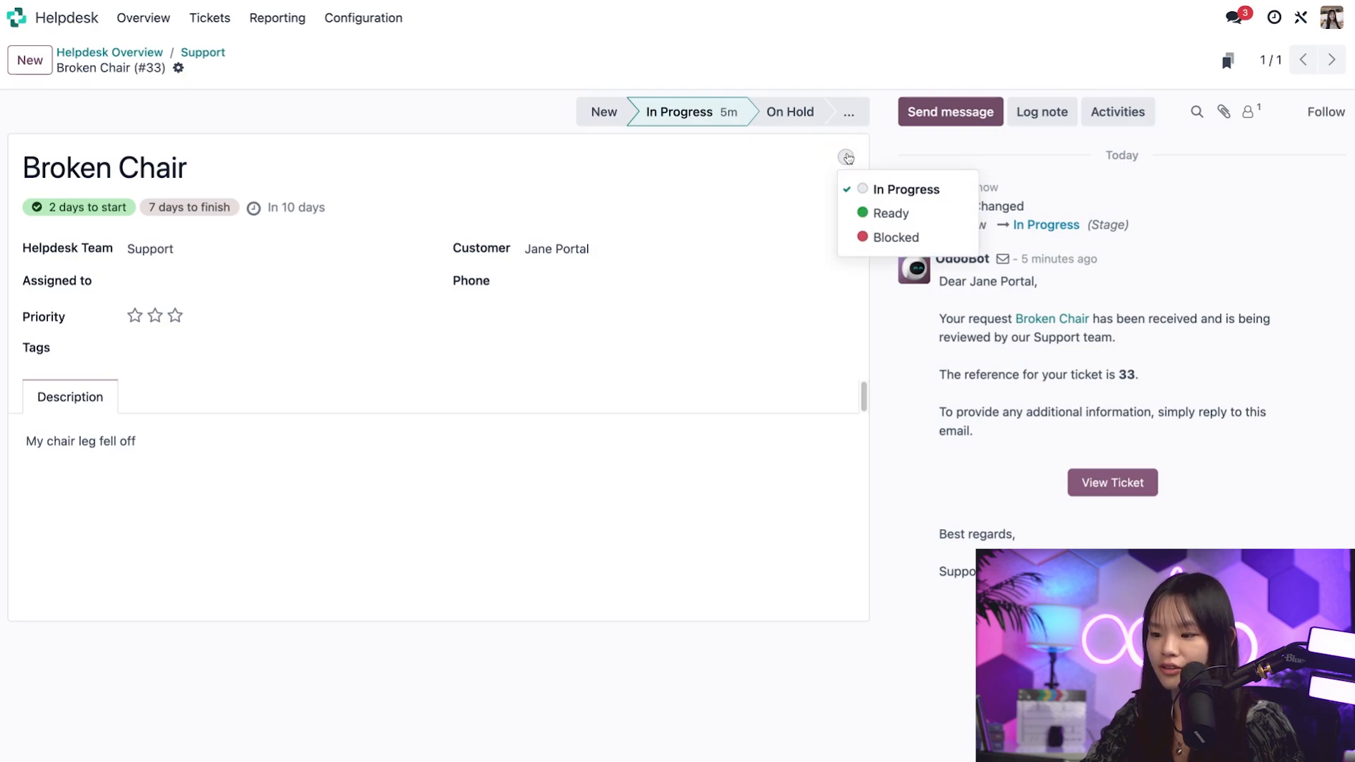
pyautogui.click(716, 232)
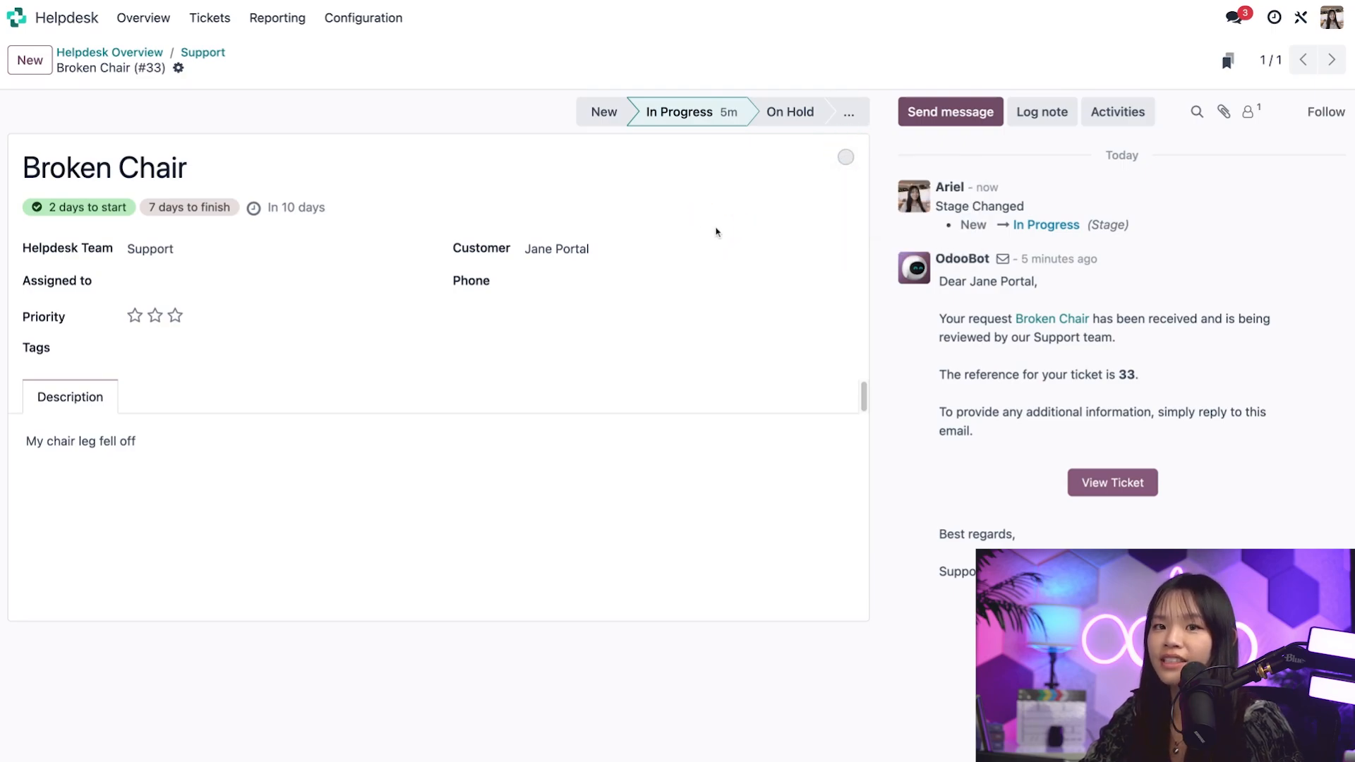
pyautogui.click(848, 112)
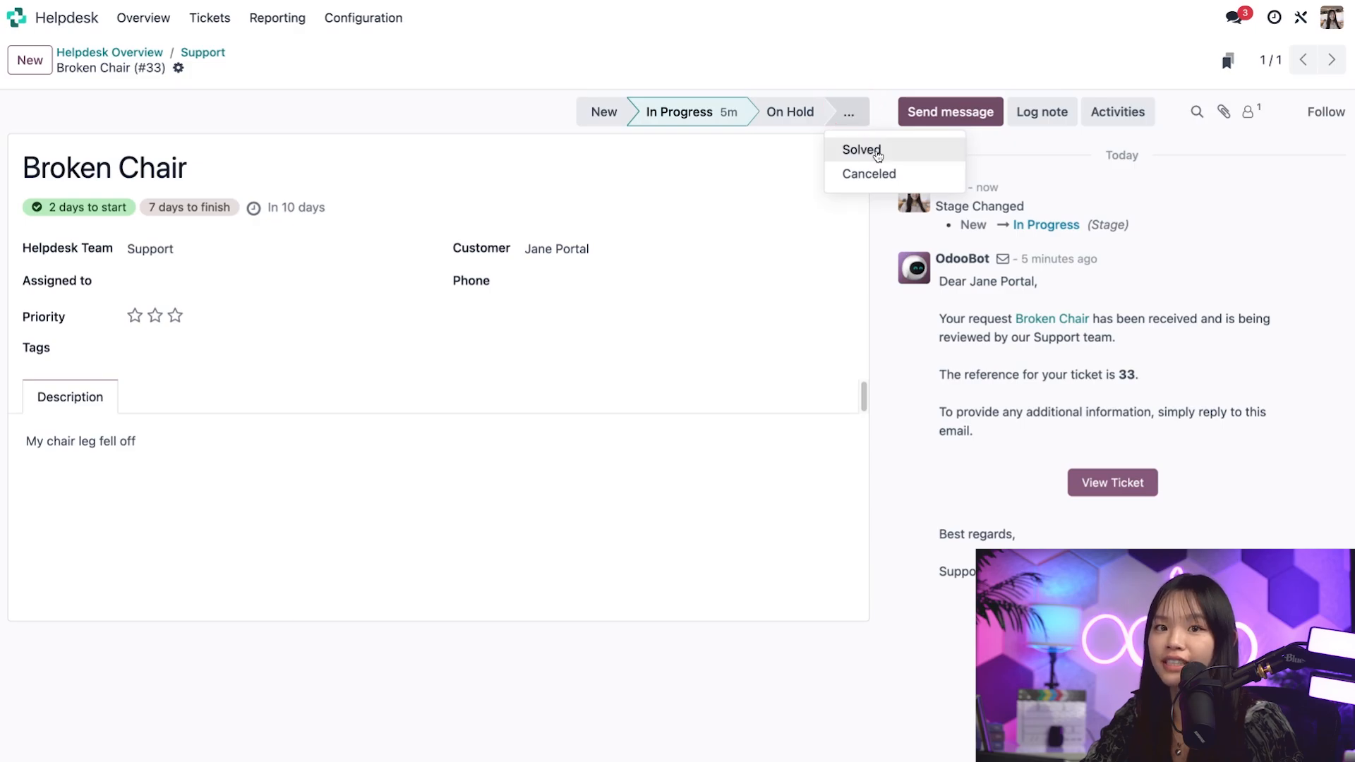
pyautogui.click(859, 150)
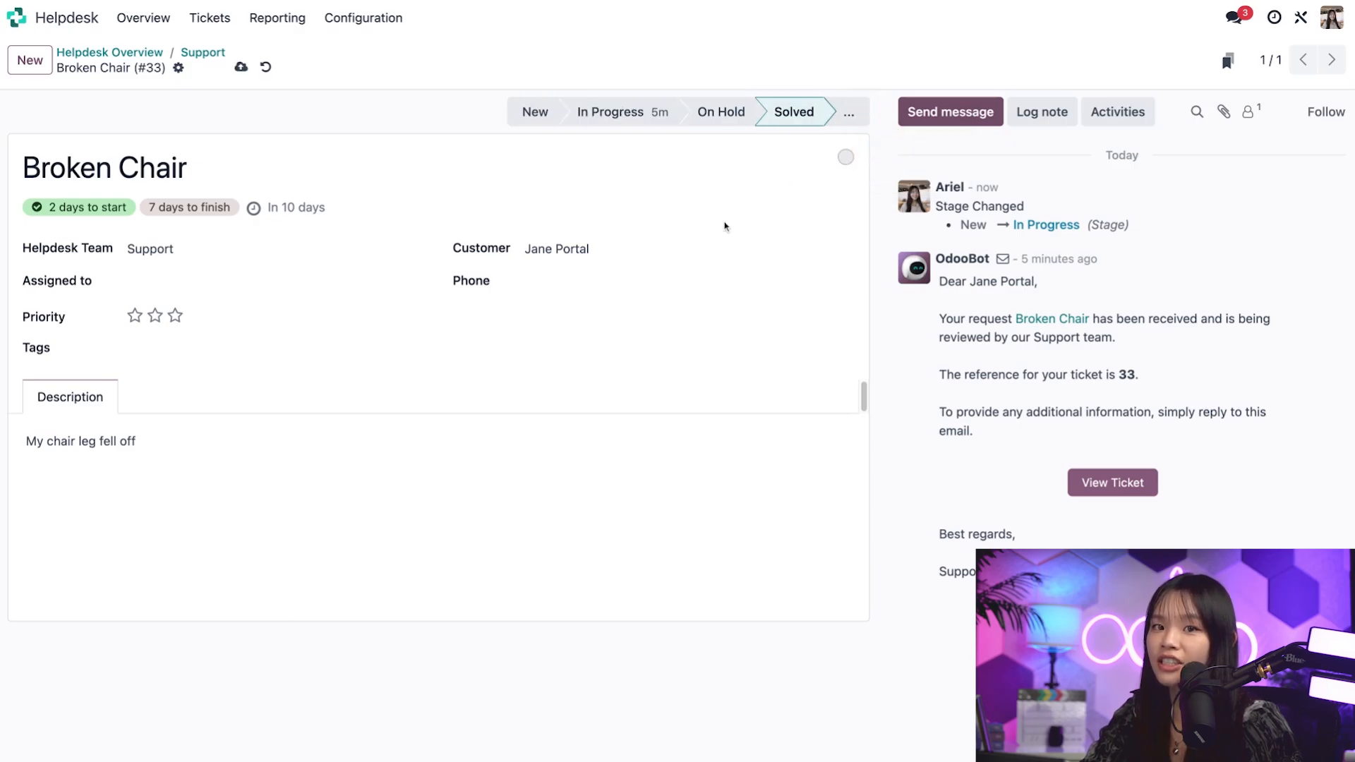
pyautogui.click(793, 111)
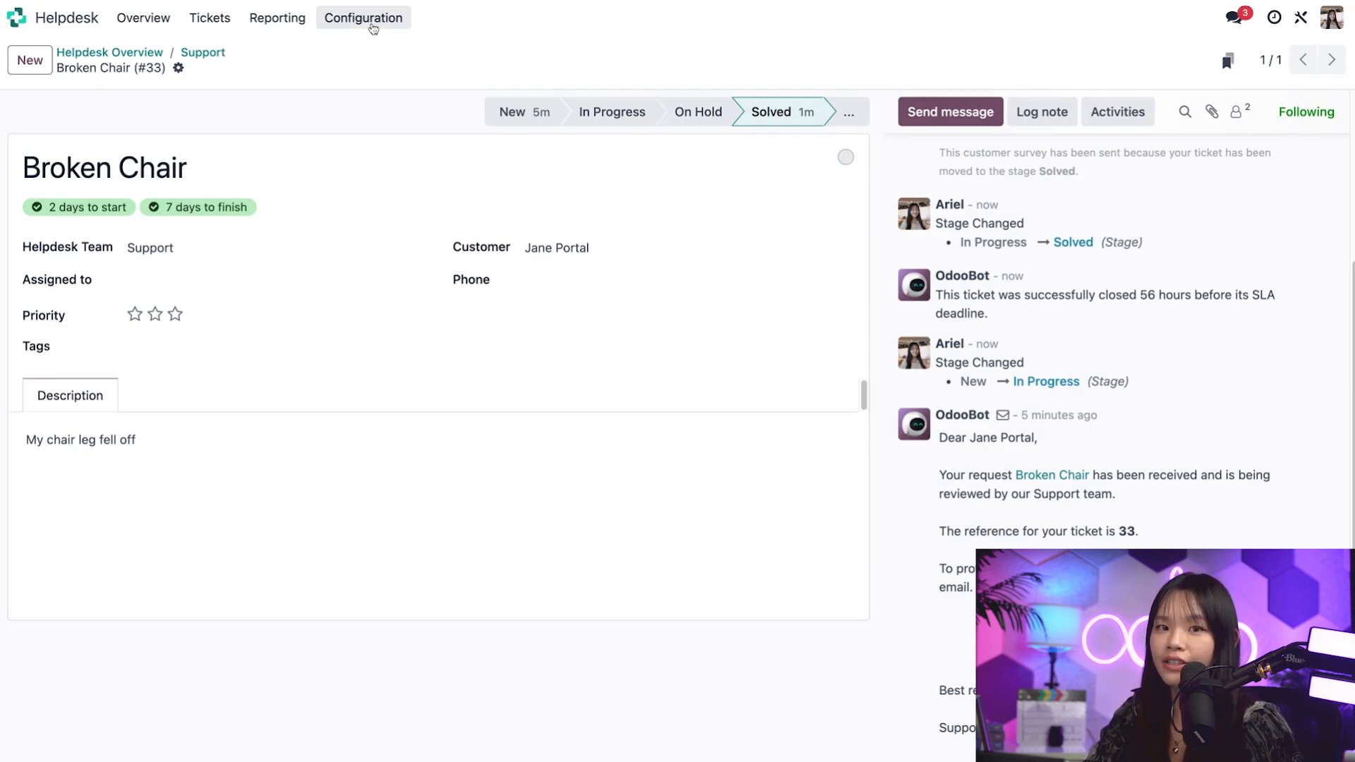
# Open the Support team's settings and scroll down to its closure options
pyautogui.click(362, 17)
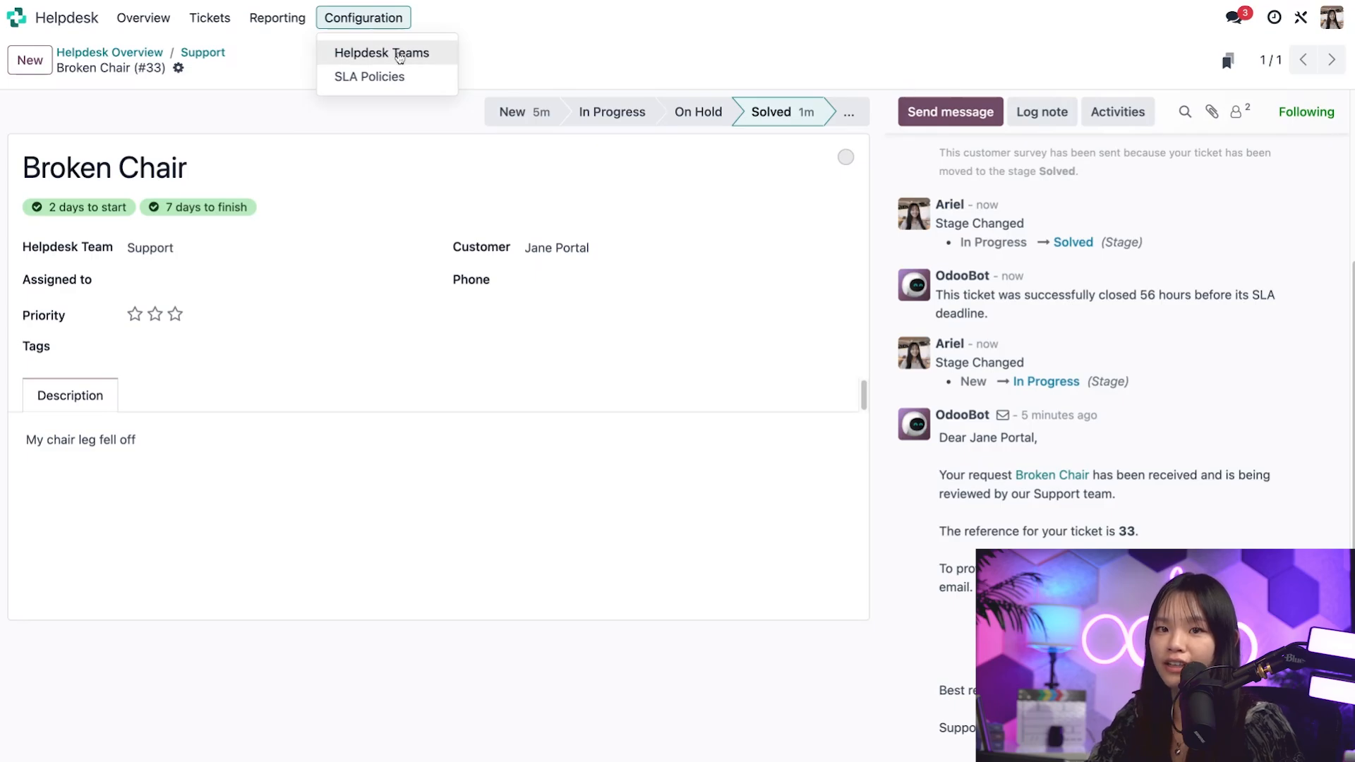
pyautogui.click(382, 53)
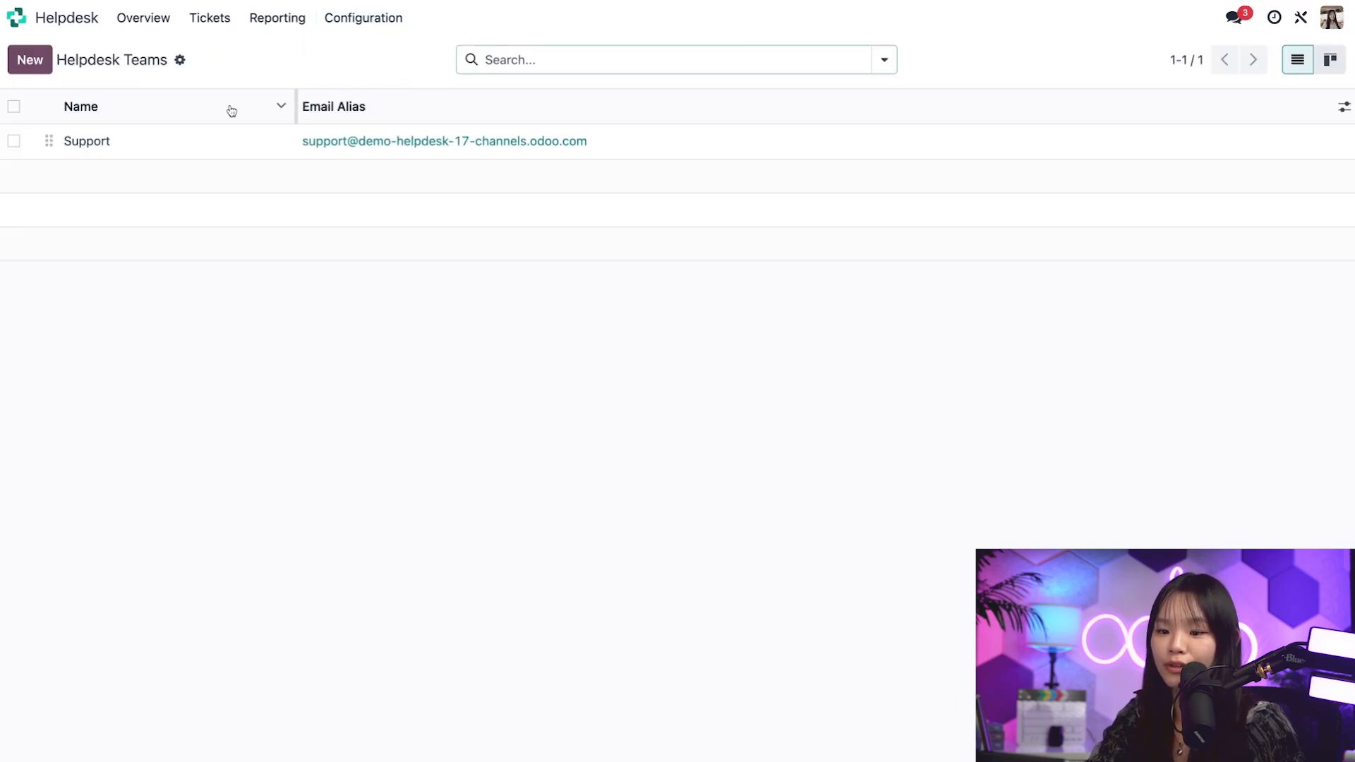
pyautogui.click(86, 141)
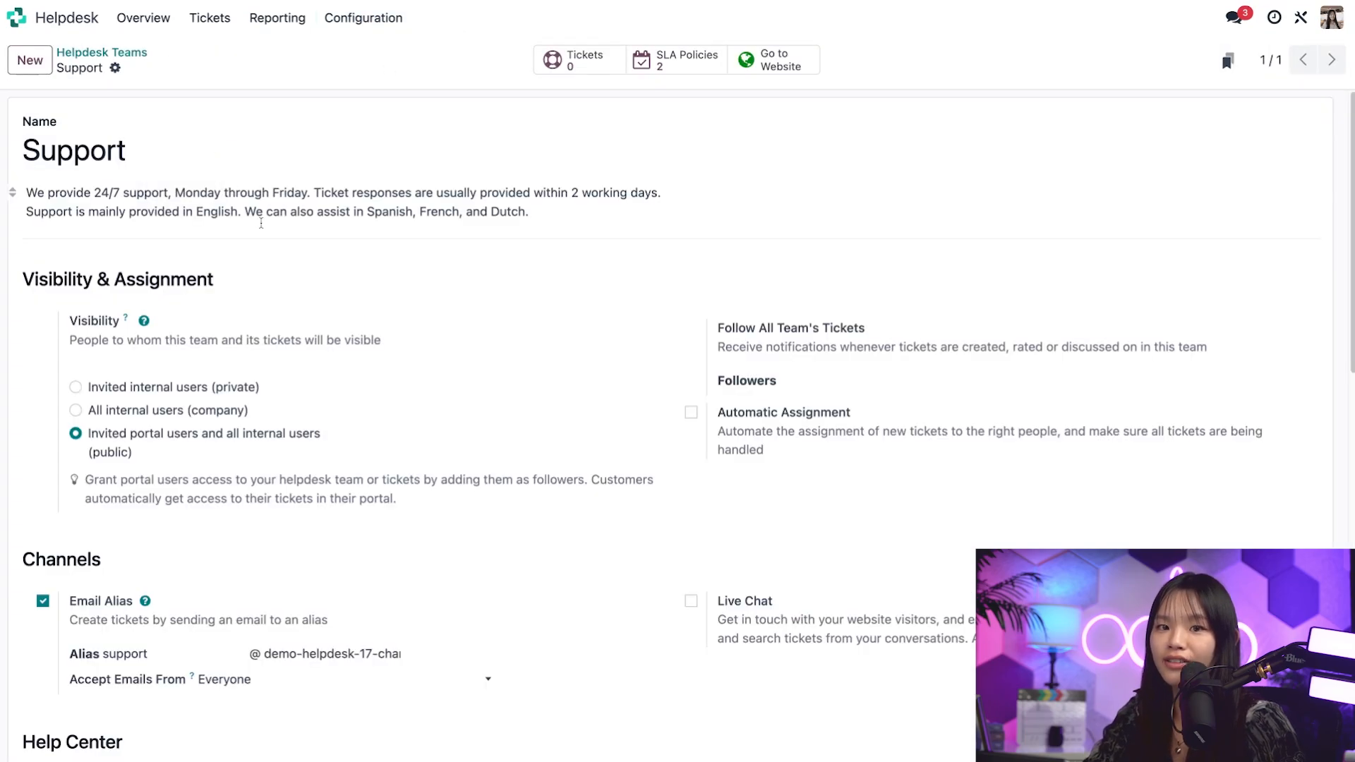
pyautogui.scroll(-3)
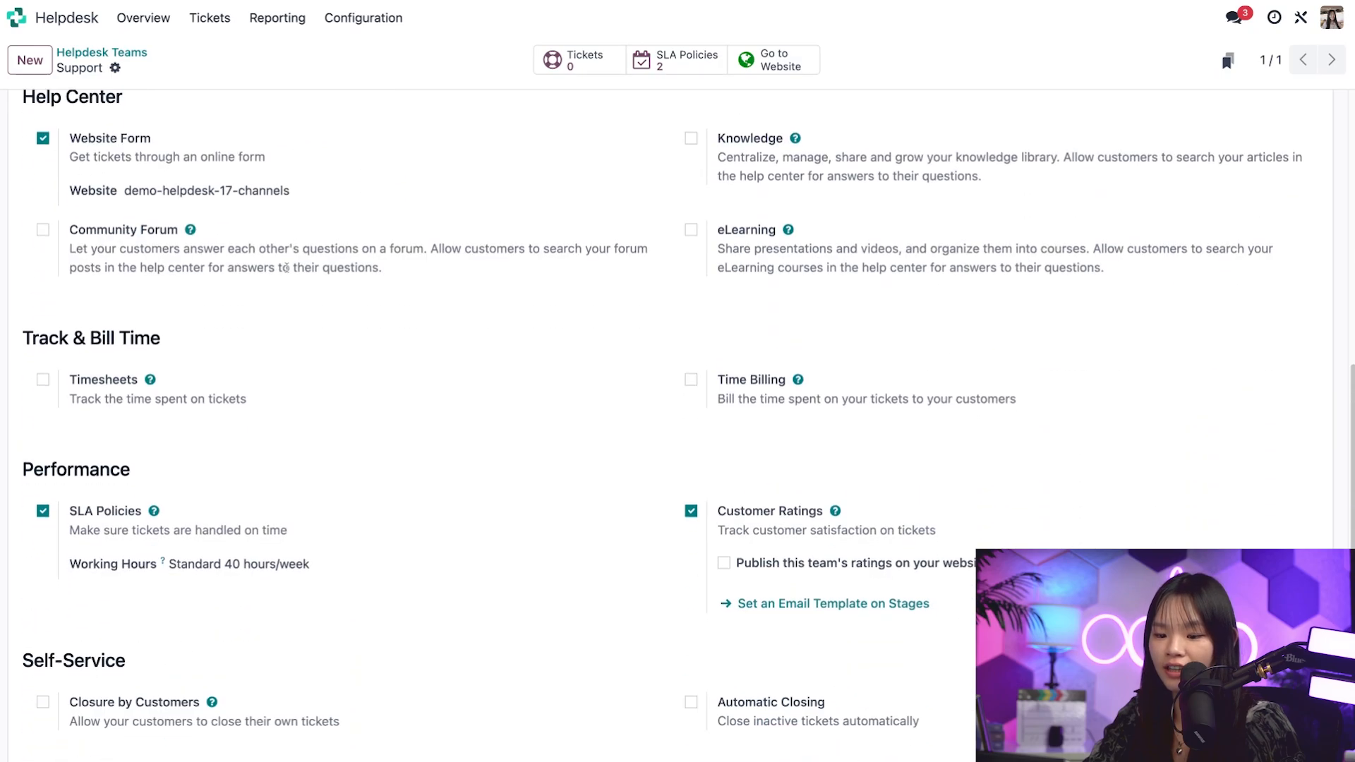
pyautogui.scroll(-3)
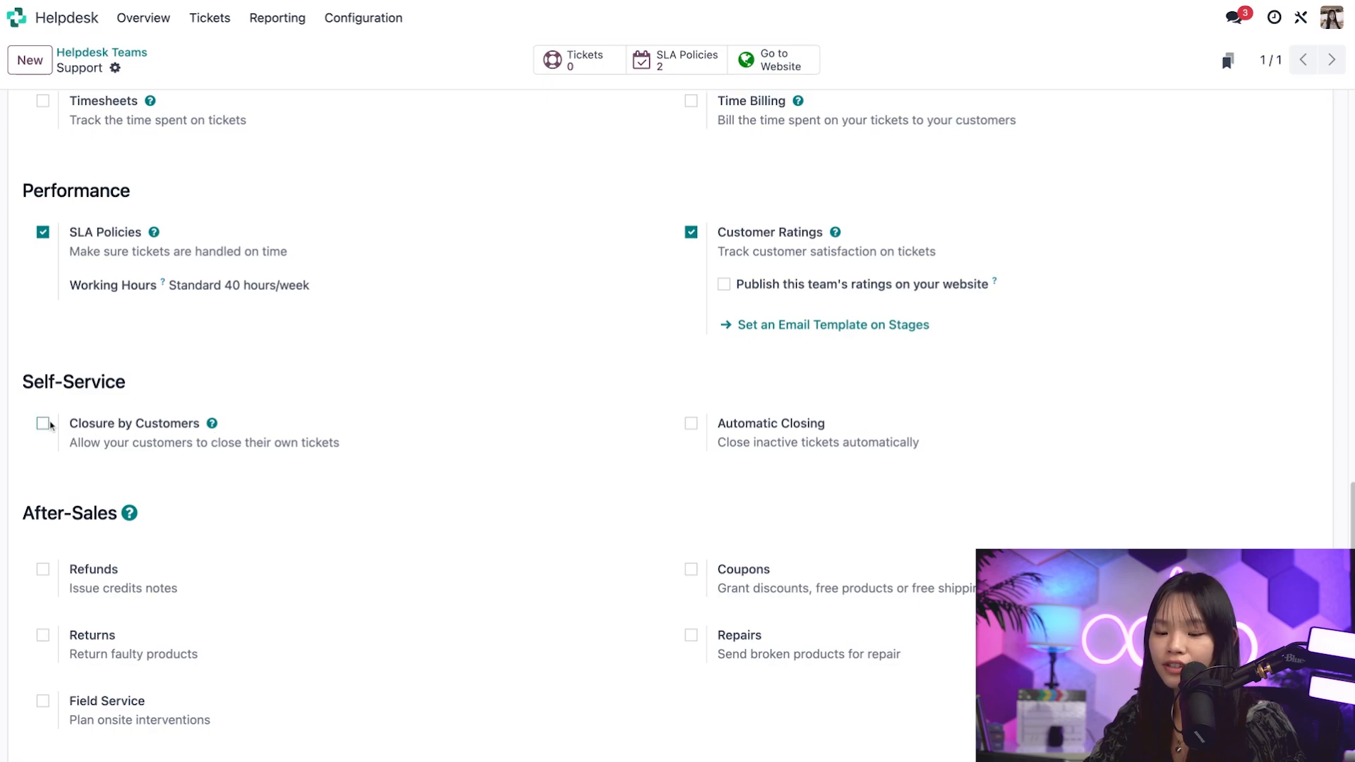
# Enable Closure by Customers and Automatic Closing after 10 inactive days, then pick the stages
pyautogui.click(42, 424)
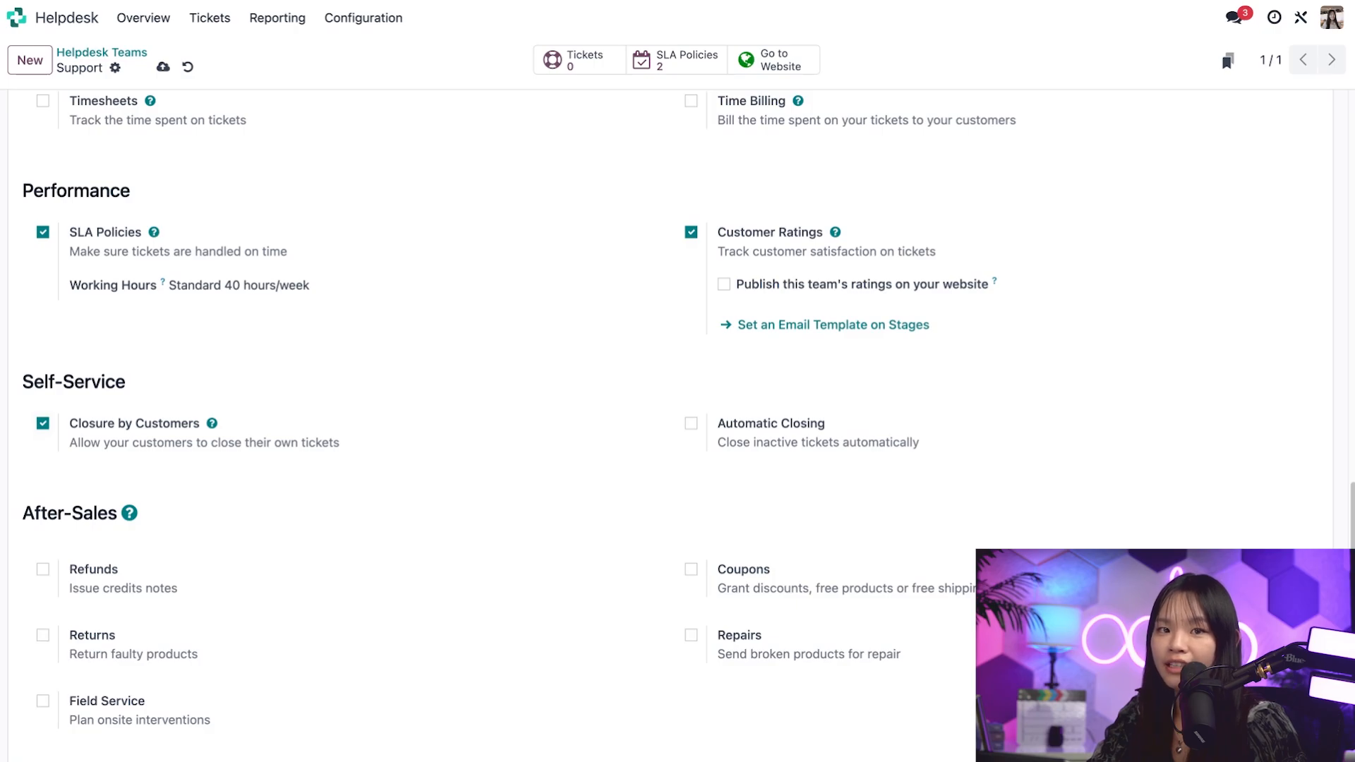
pyautogui.click(690, 422)
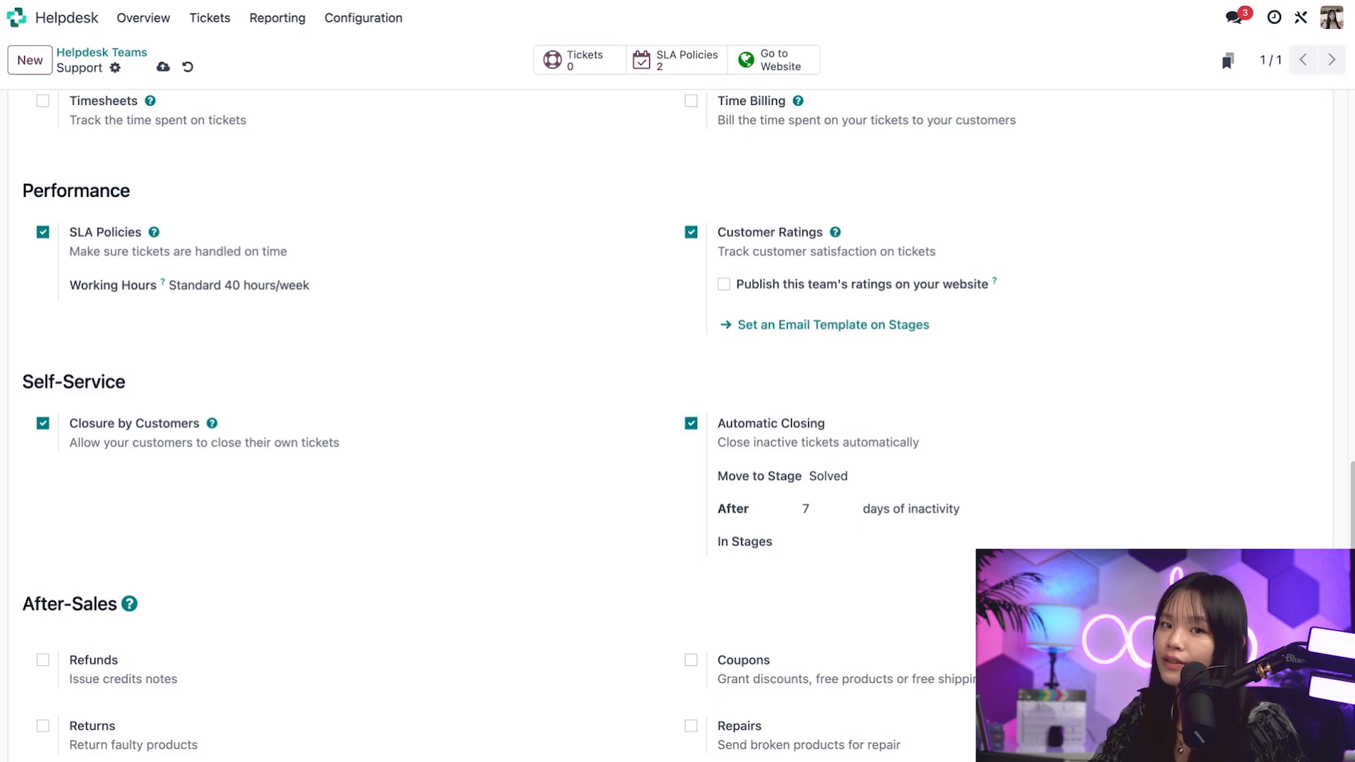
pyautogui.click(860, 477)
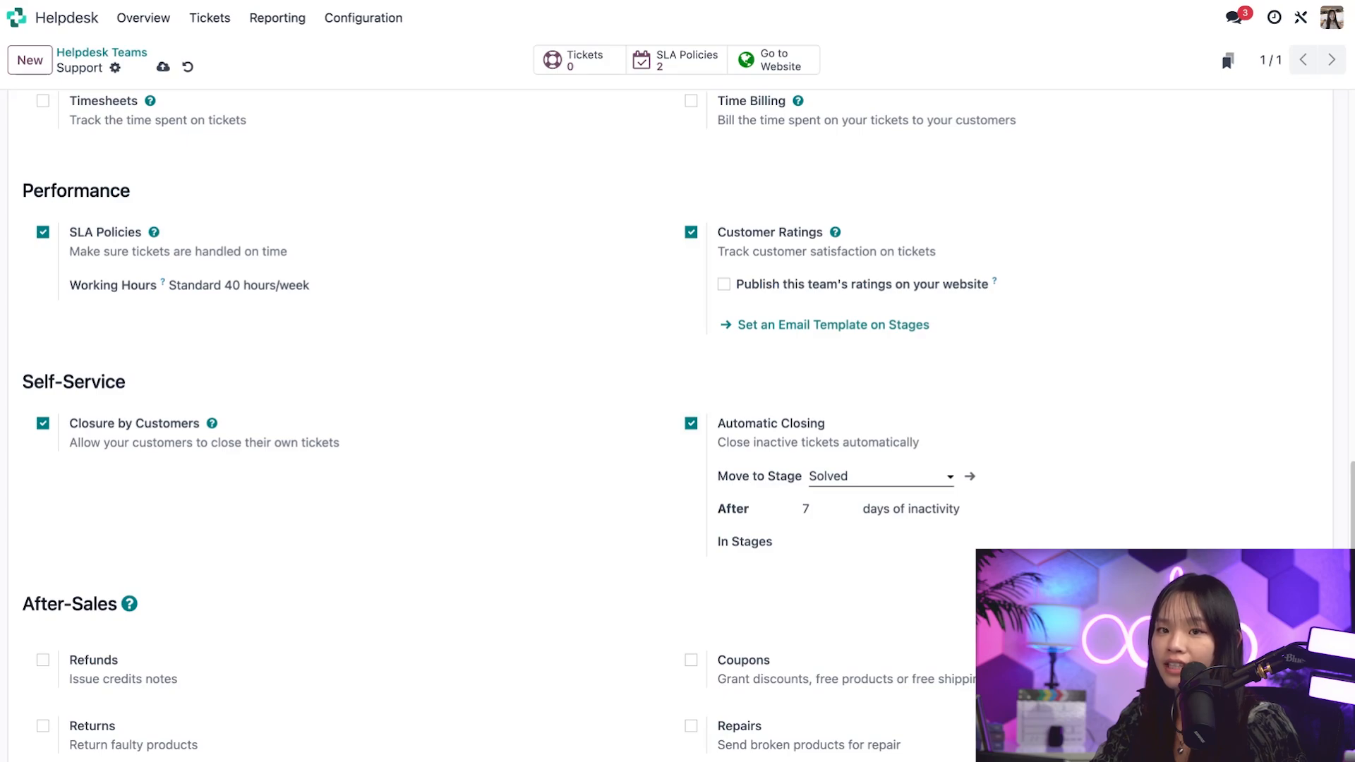
pyautogui.write('10')
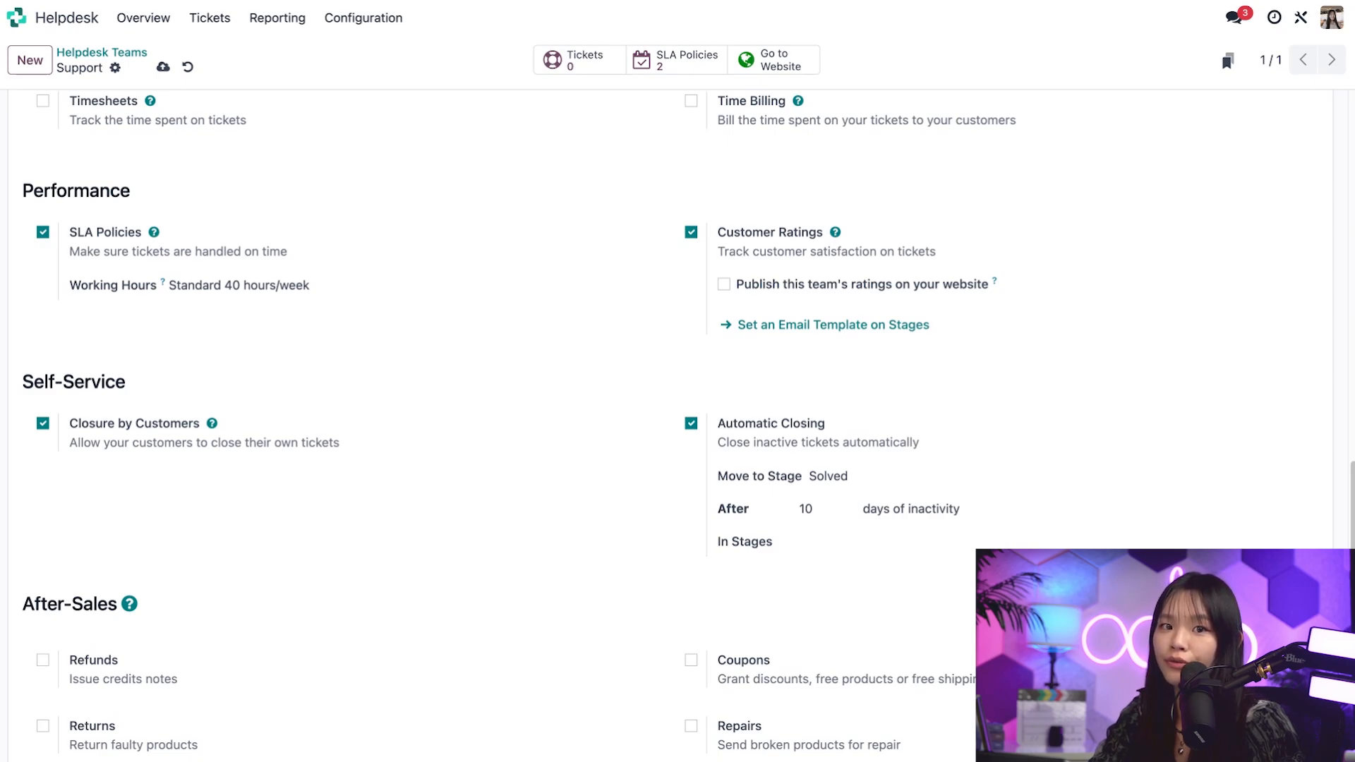
pyautogui.click(846, 542)
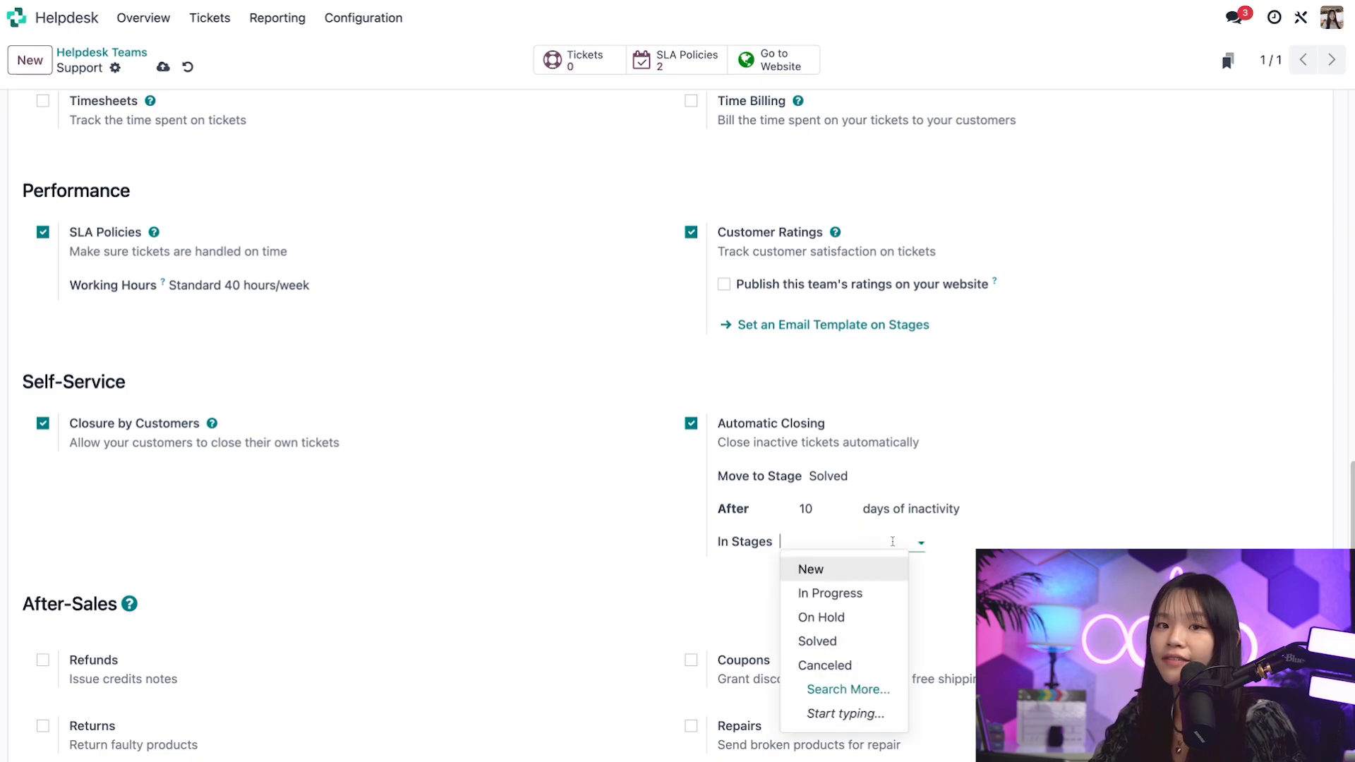